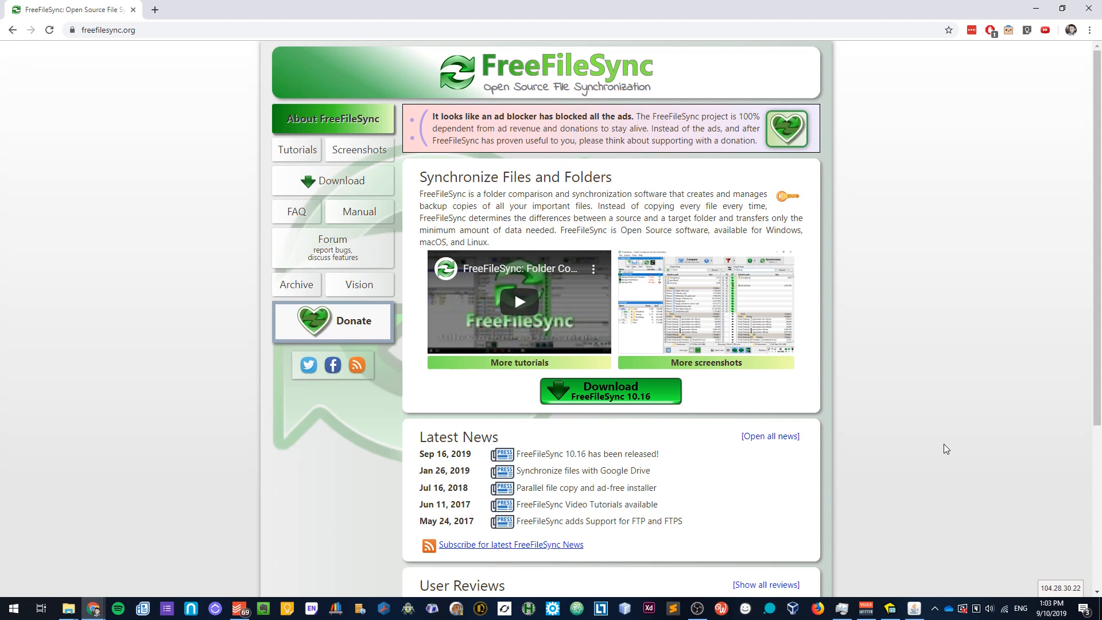
mouse_move(961, 398)
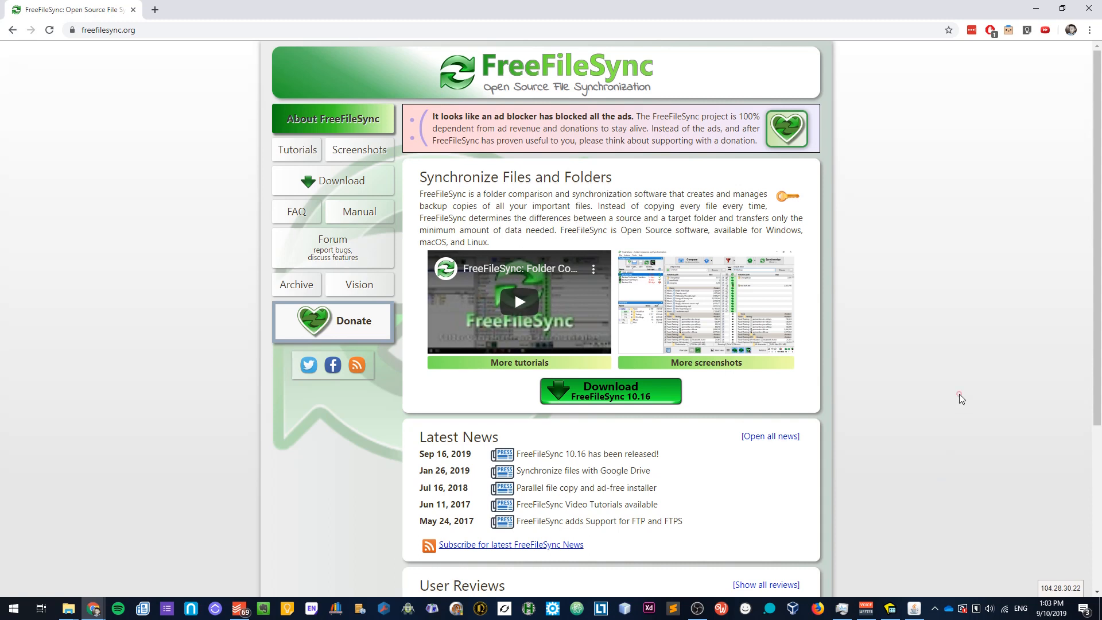
mouse_move(949, 346)
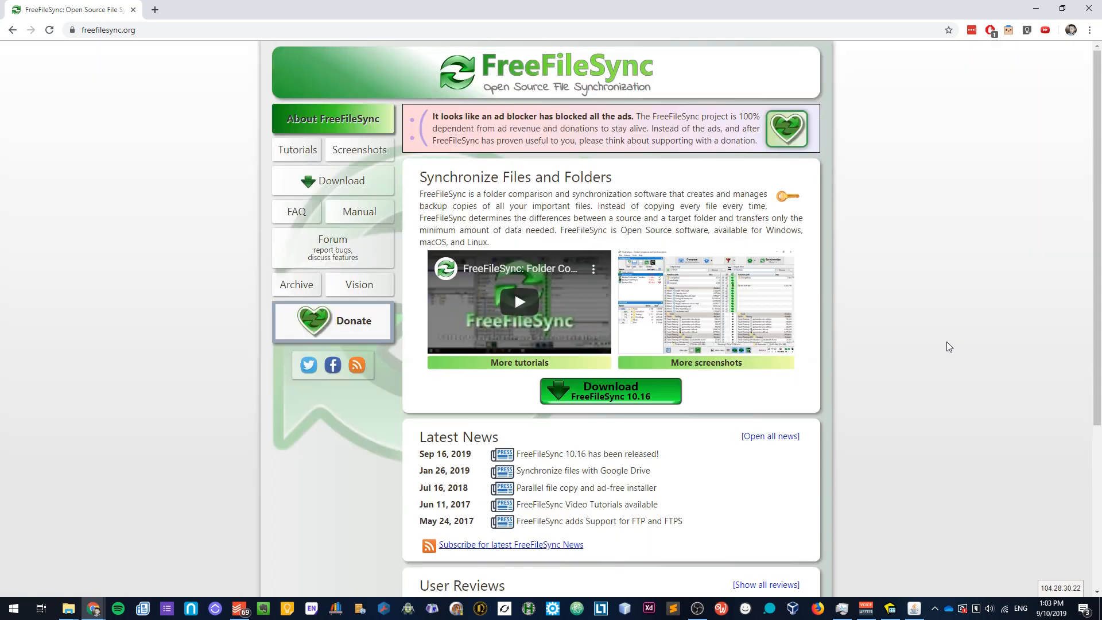
mouse_move(951, 345)
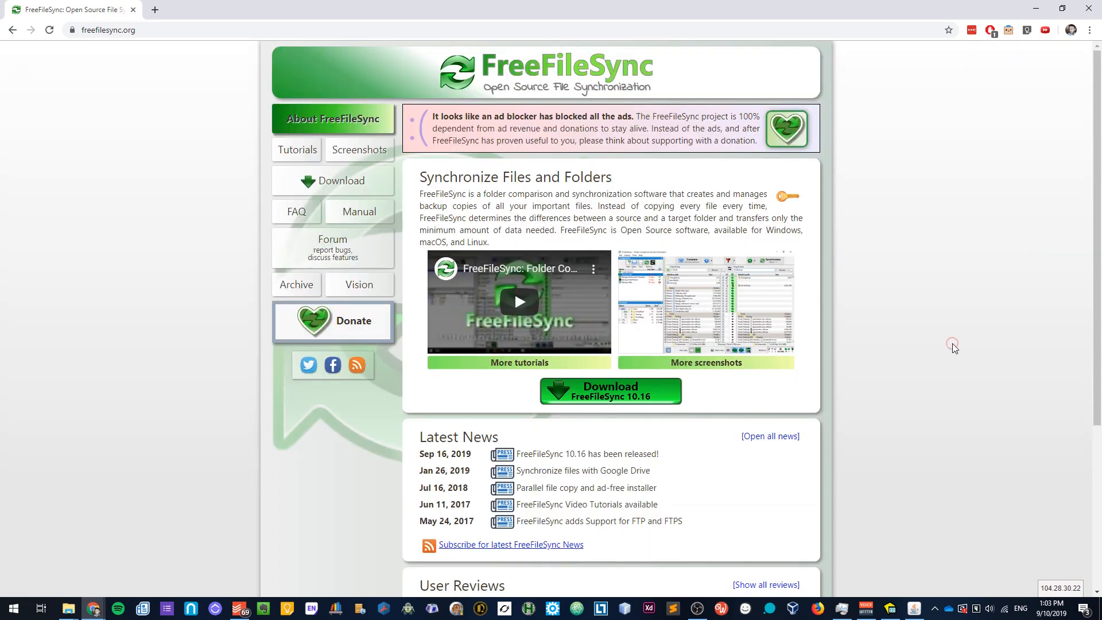
mouse_move(145, 182)
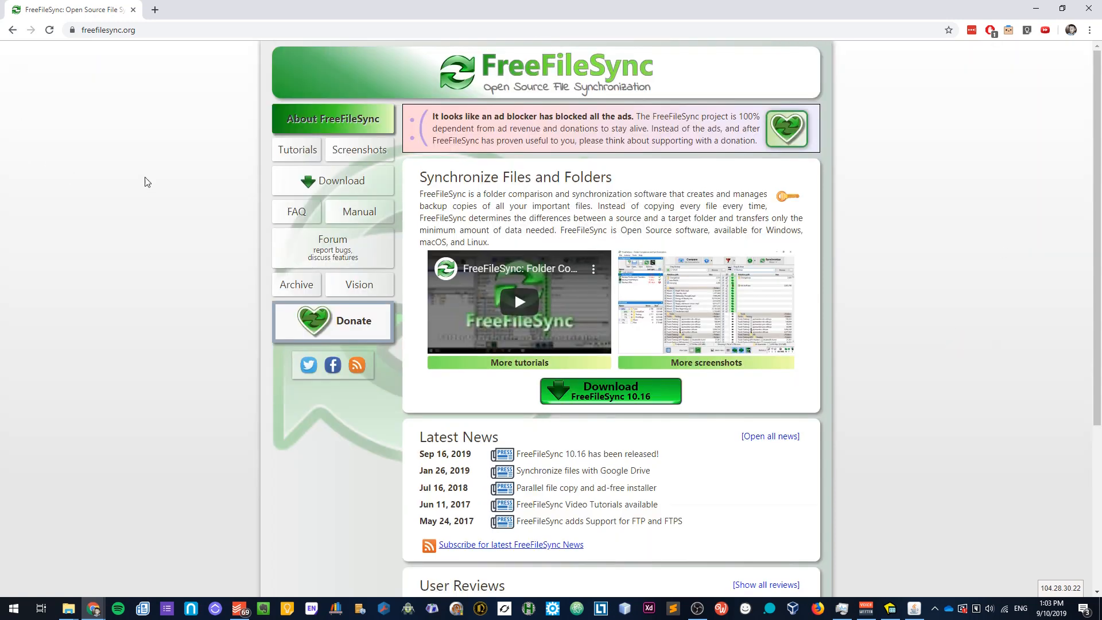
mouse_move(150, 244)
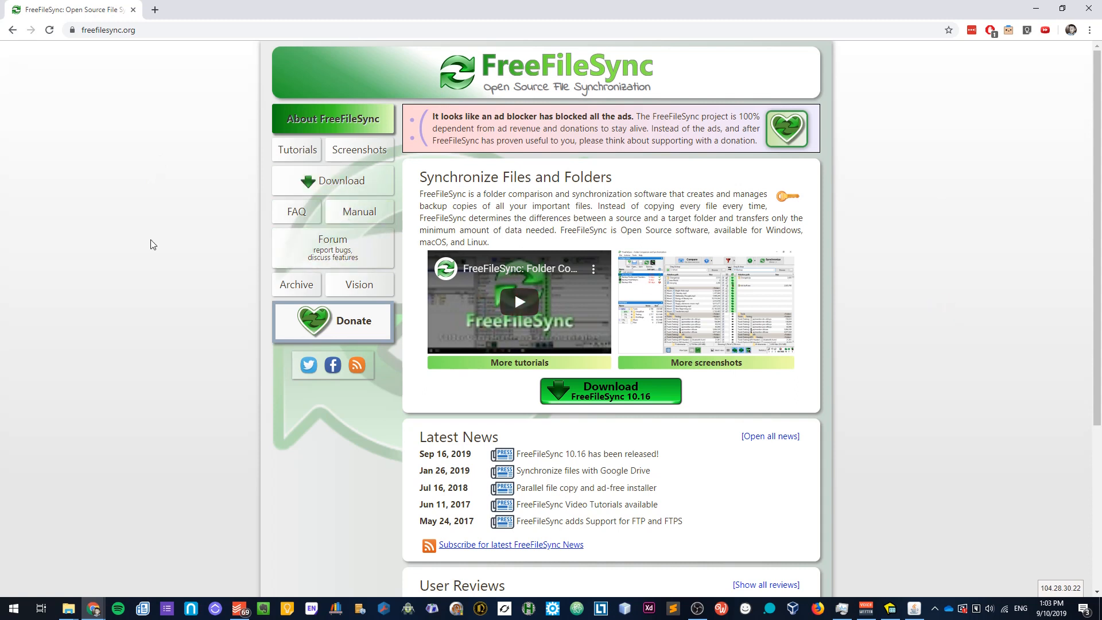
mouse_move(297, 150)
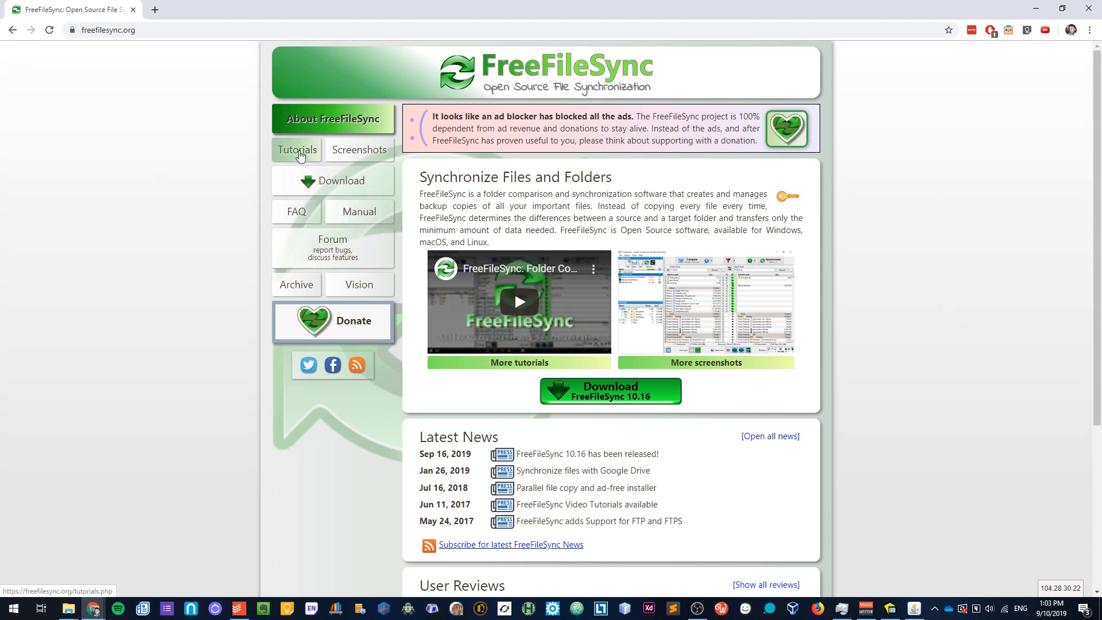
Step: Leave the FreeFileSync homepage in Chrome and return to the empty desktop
click(298, 150)
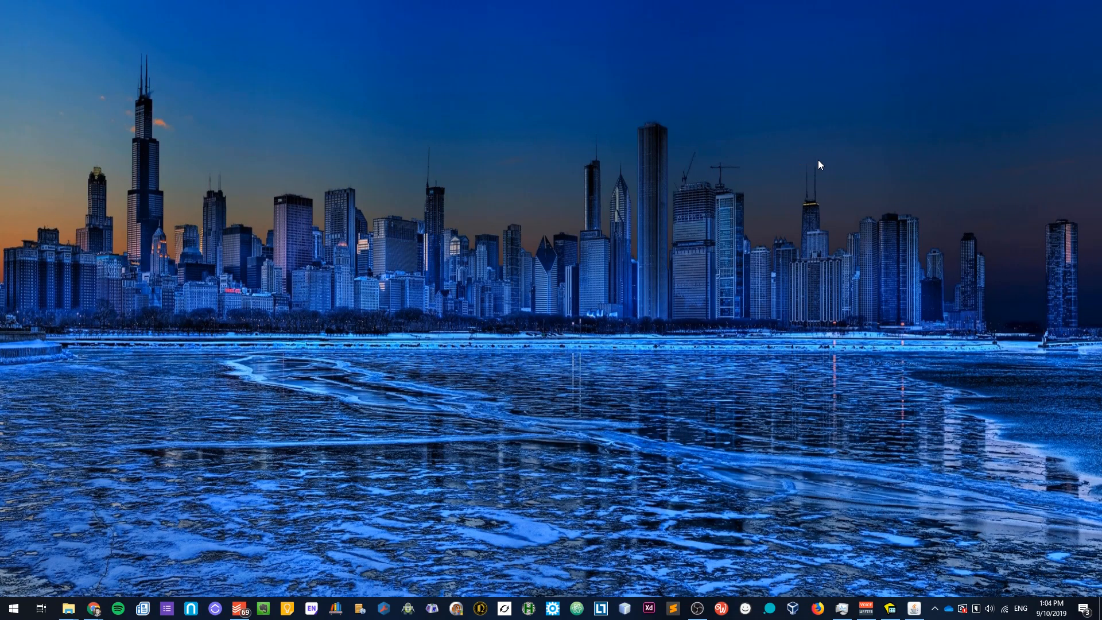
Step: Bring up File Explorer and inspect the full Sandbox path of the TEST PROJECTS folder
click(68, 608)
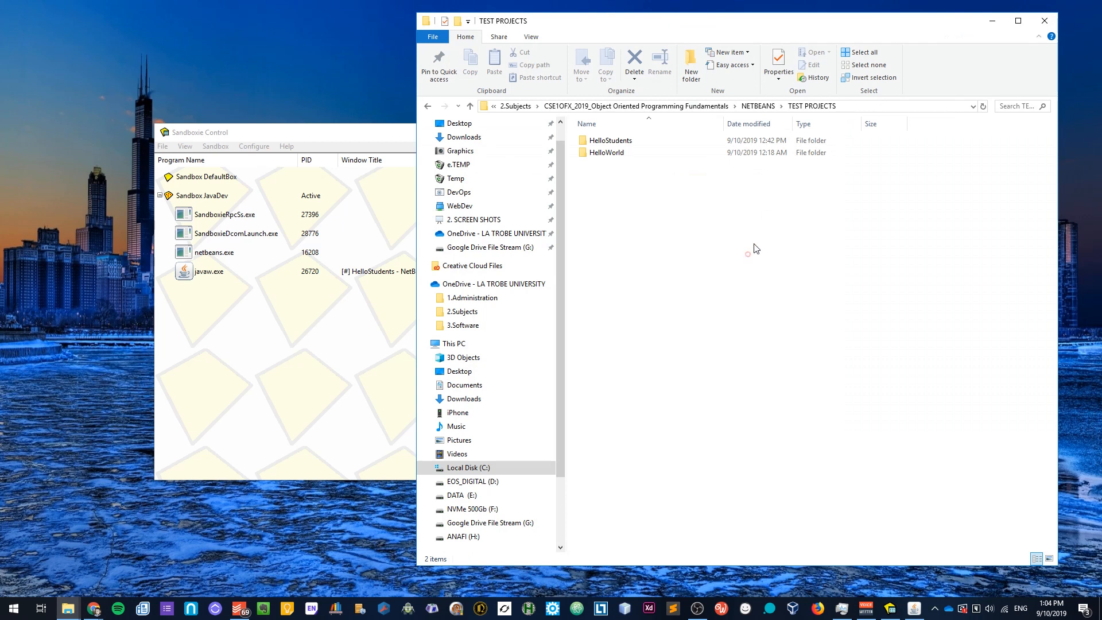
mouse_move(745, 270)
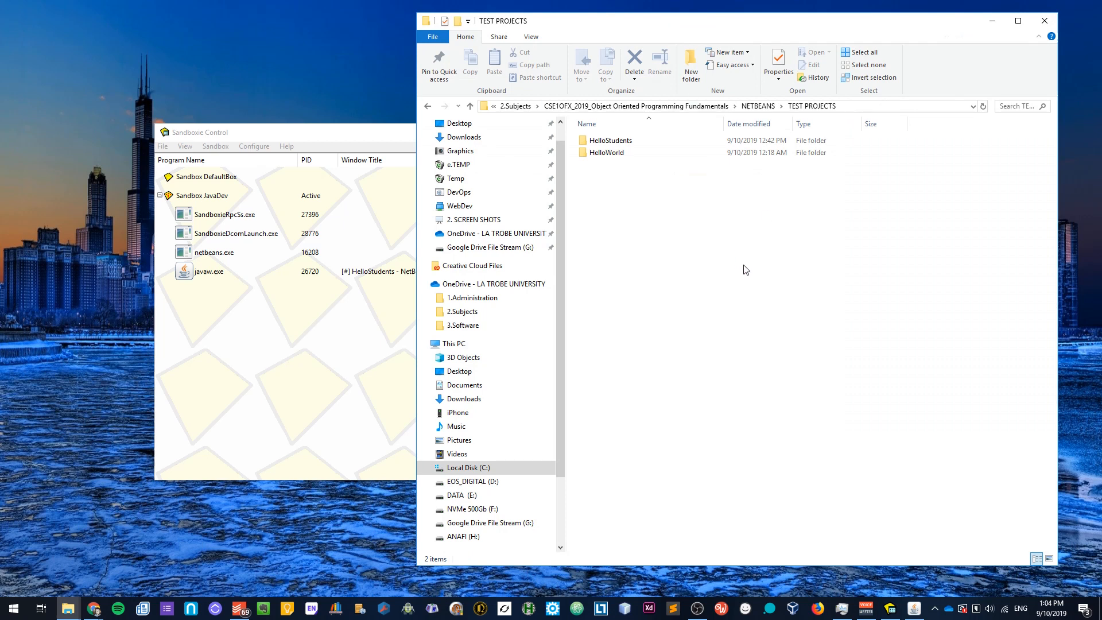
mouse_move(868, 114)
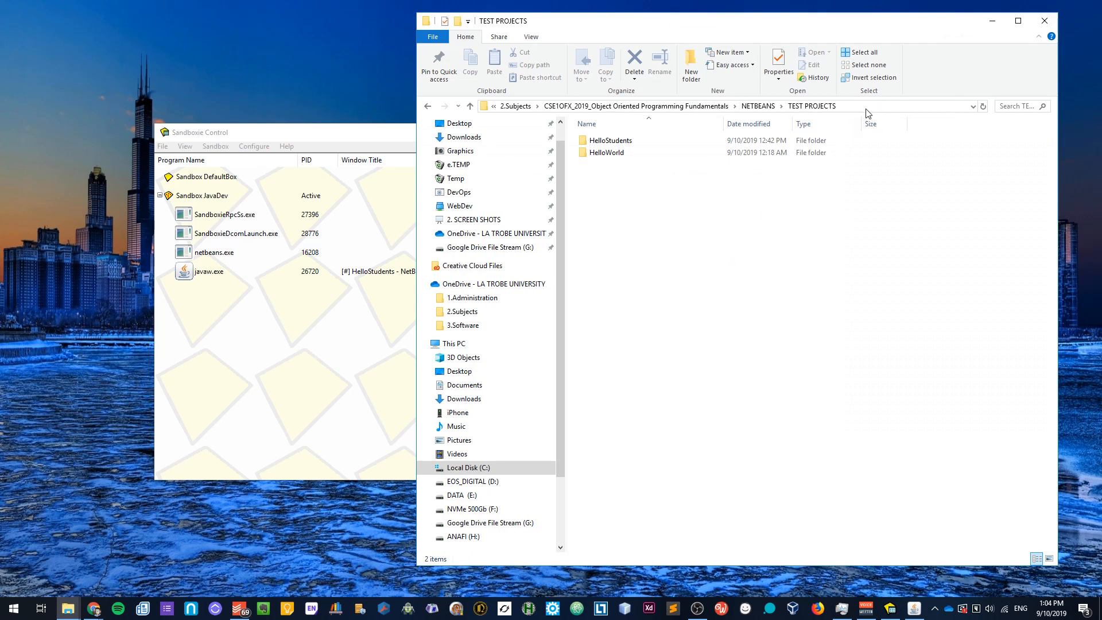
click(843, 106)
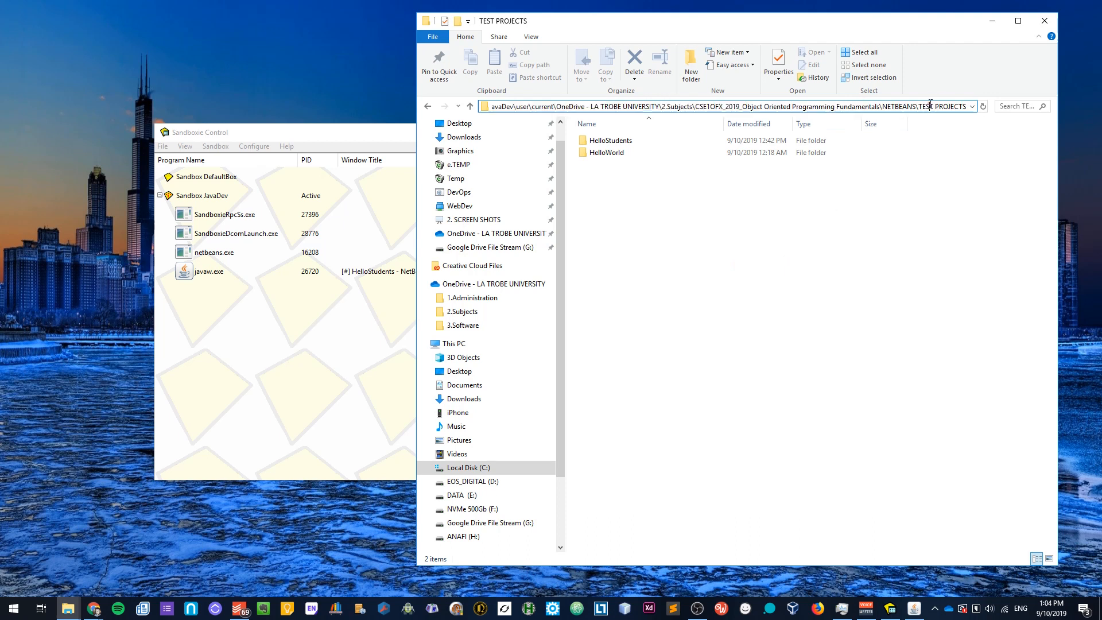
click(731, 106)
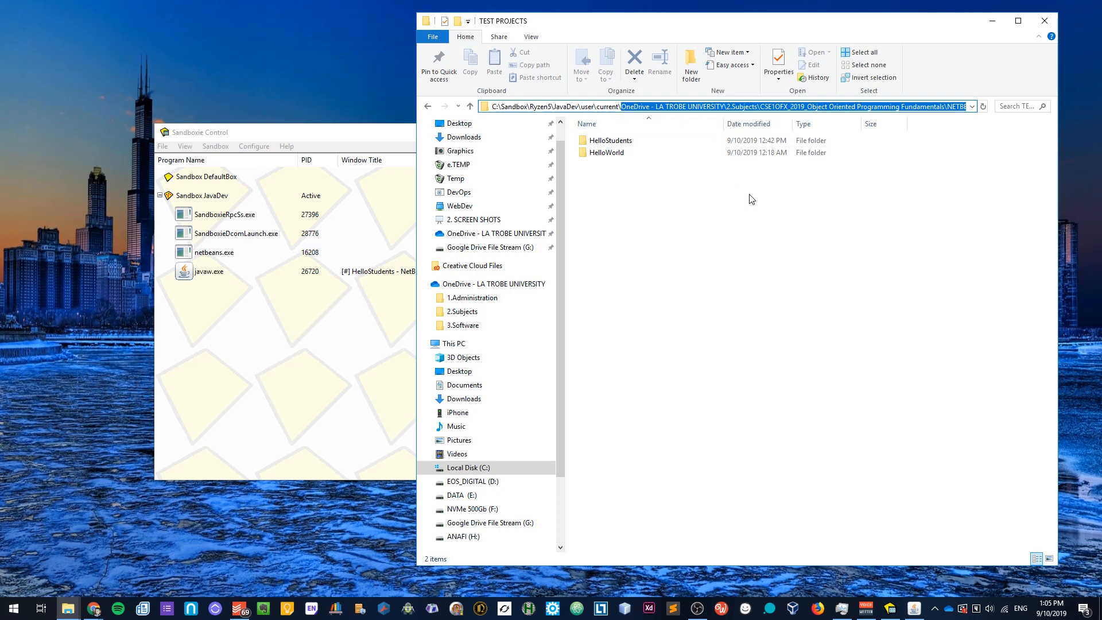
mouse_move(745, 209)
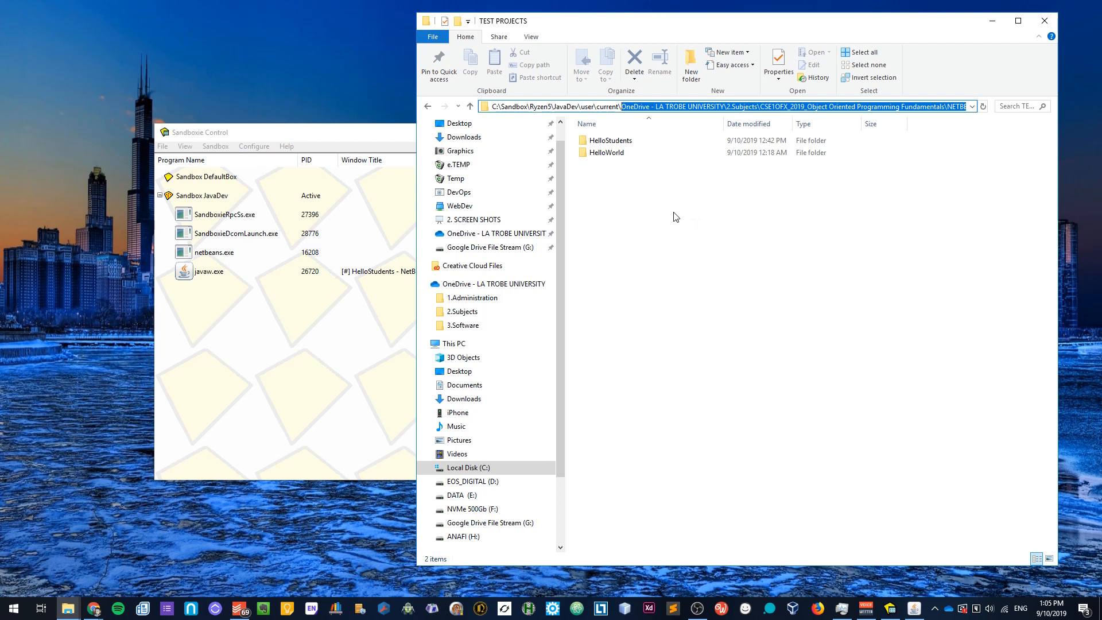
mouse_move(670, 229)
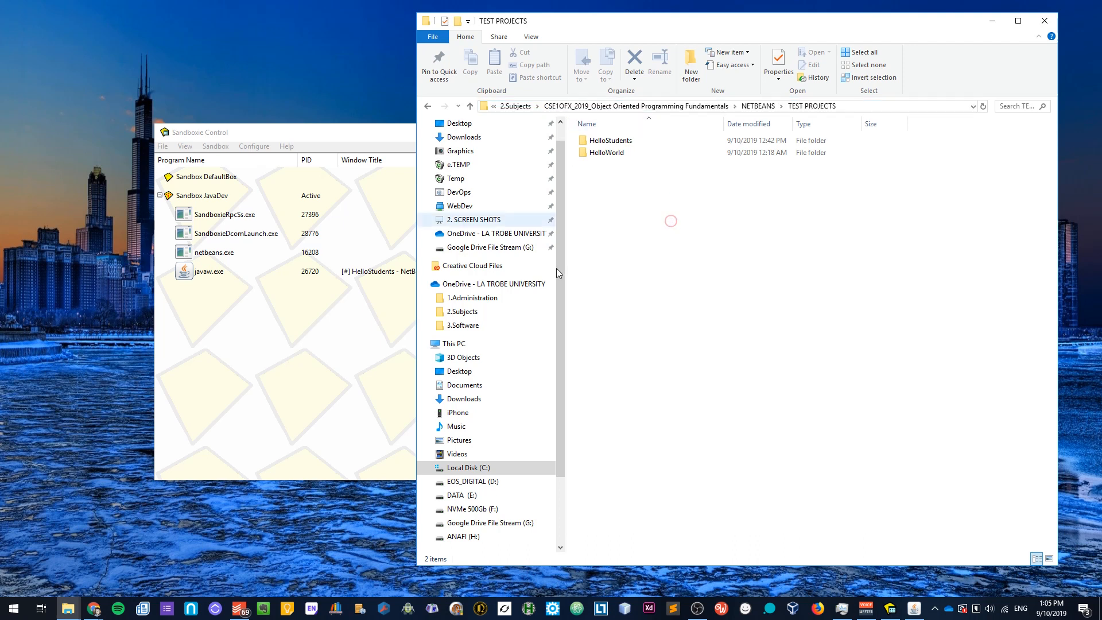
Step: Navigate C:\Sandbox\Ryzen5\JavaDev through OneDrive\2.Subjects to NETBEANS, with the window snapped right
click(466, 467)
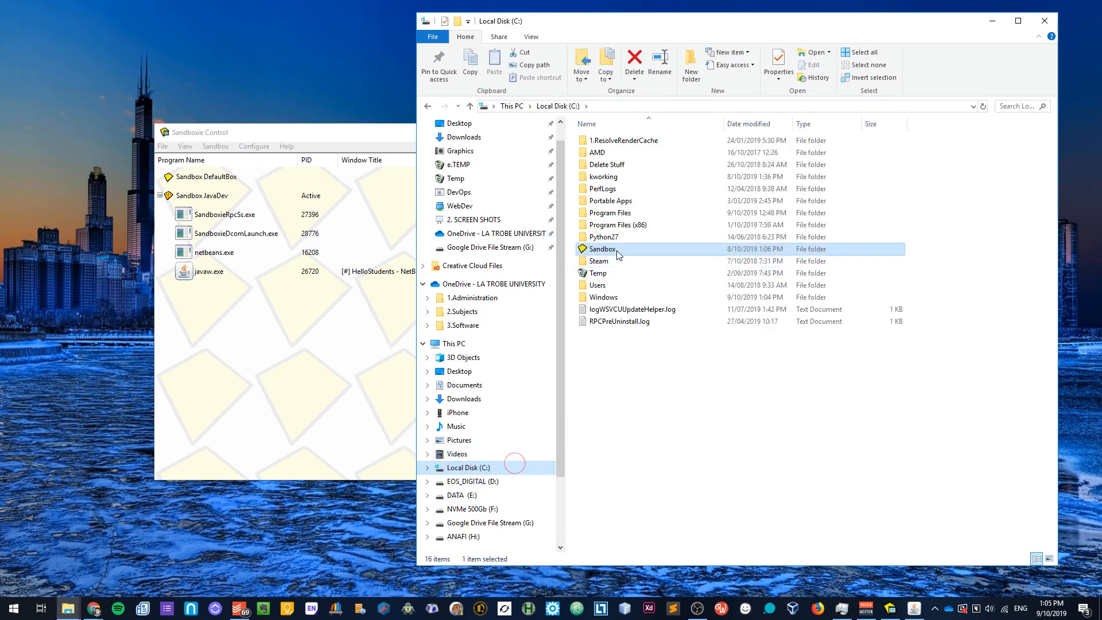
double_click(602, 249)
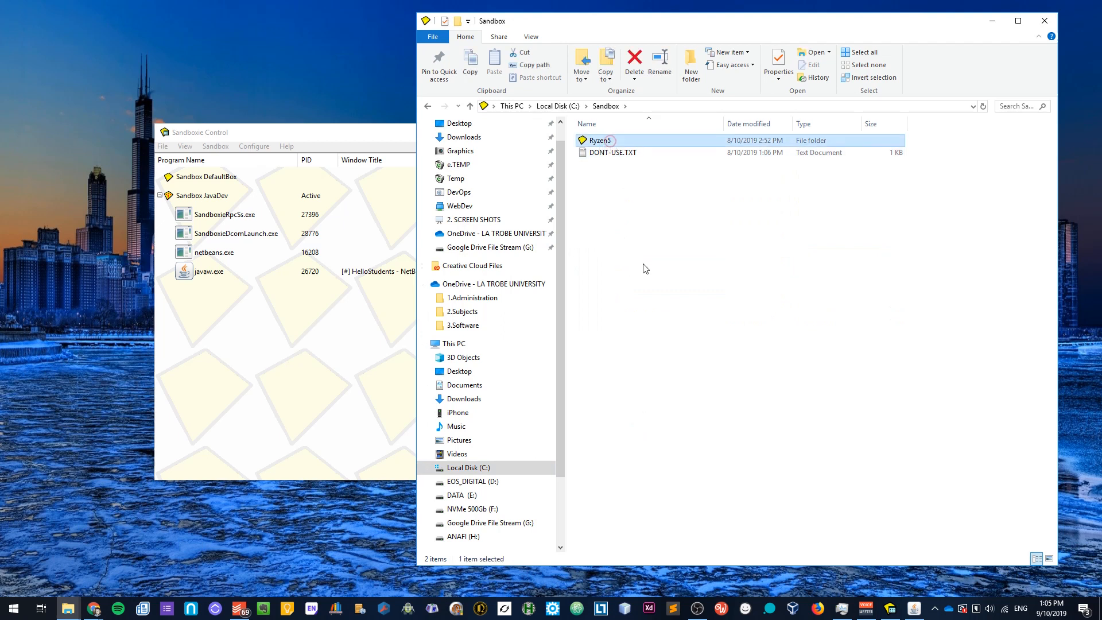
double_click(599, 140)
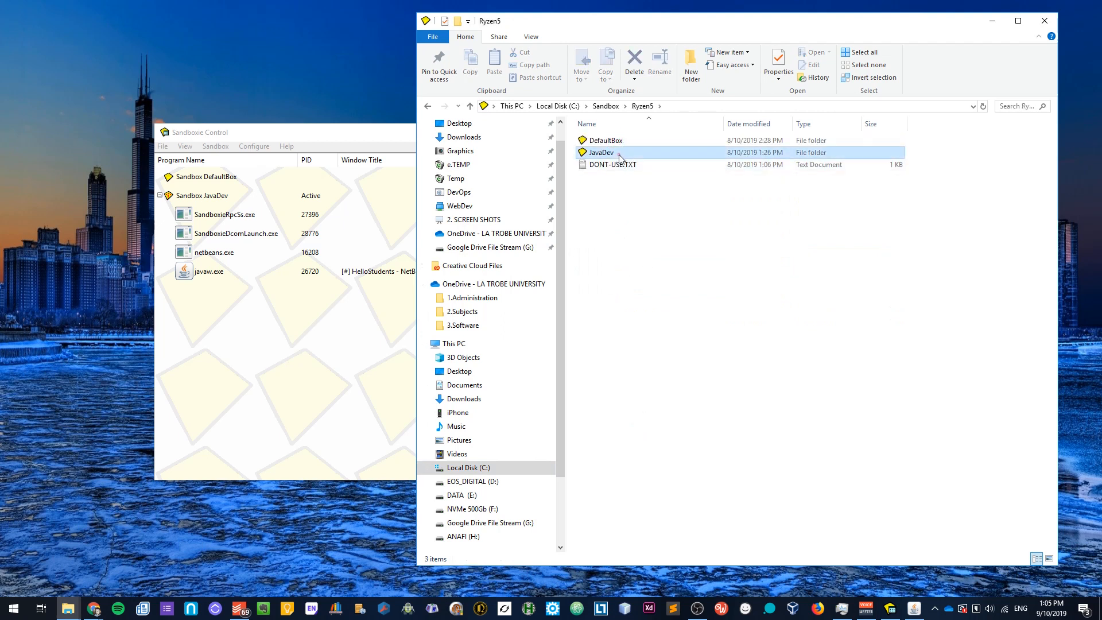
double_click(601, 152)
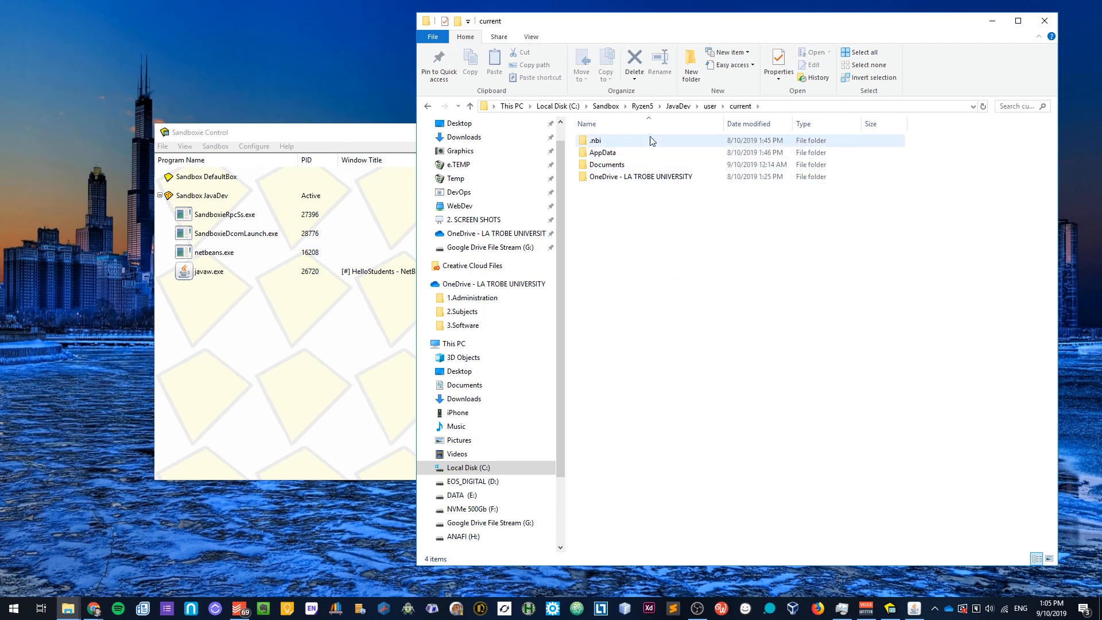
double_click(640, 176)
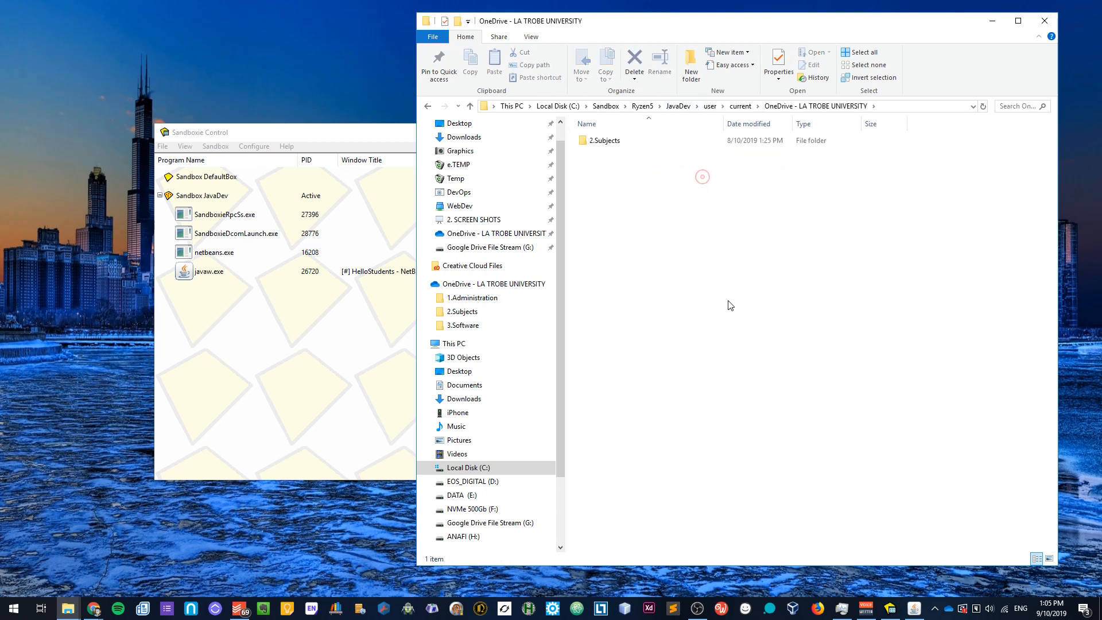
double_click(602, 140)
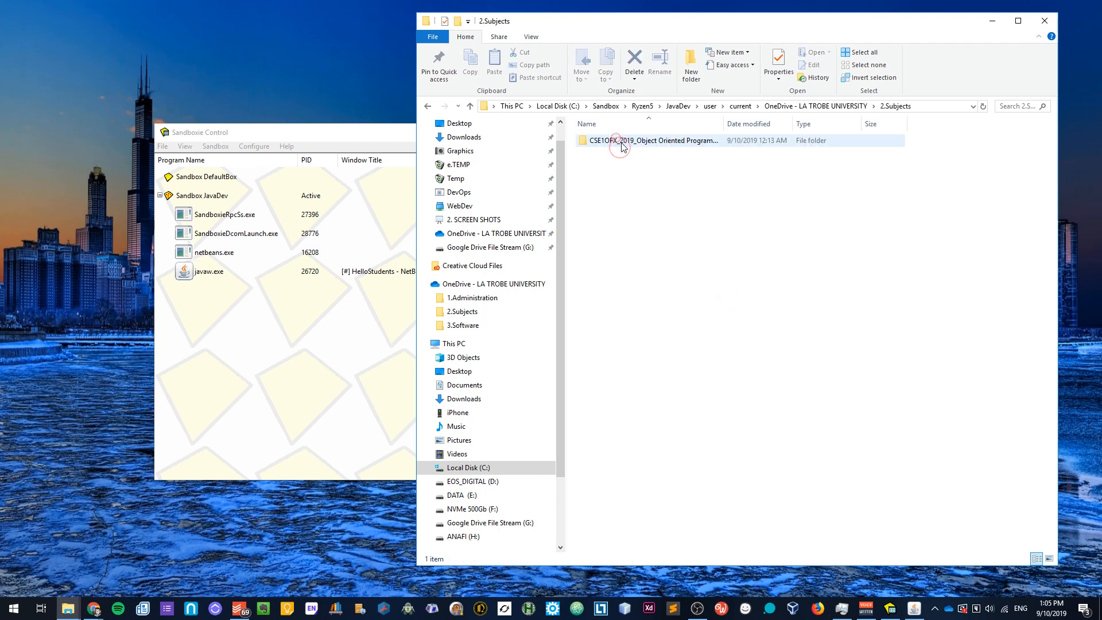
double_click(654, 141)
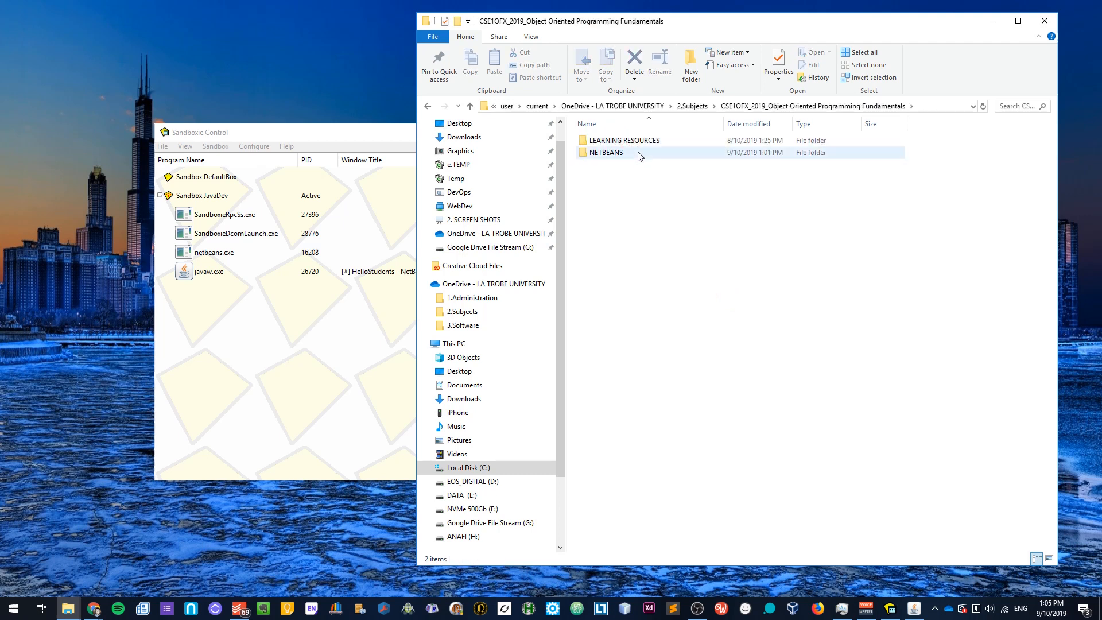
click(606, 153)
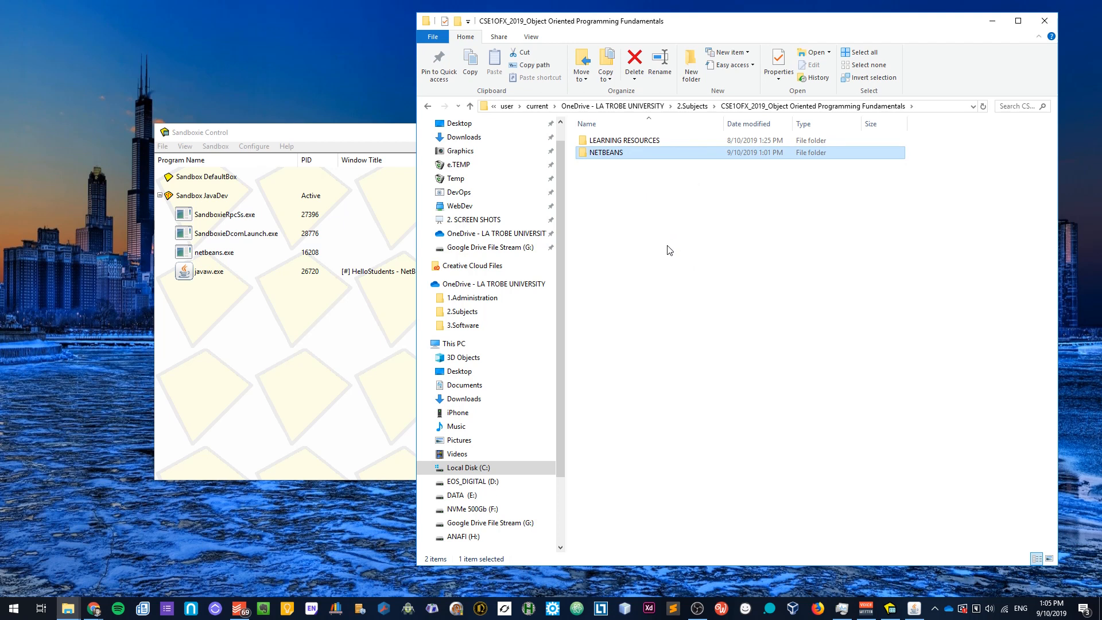
mouse_move(726, 288)
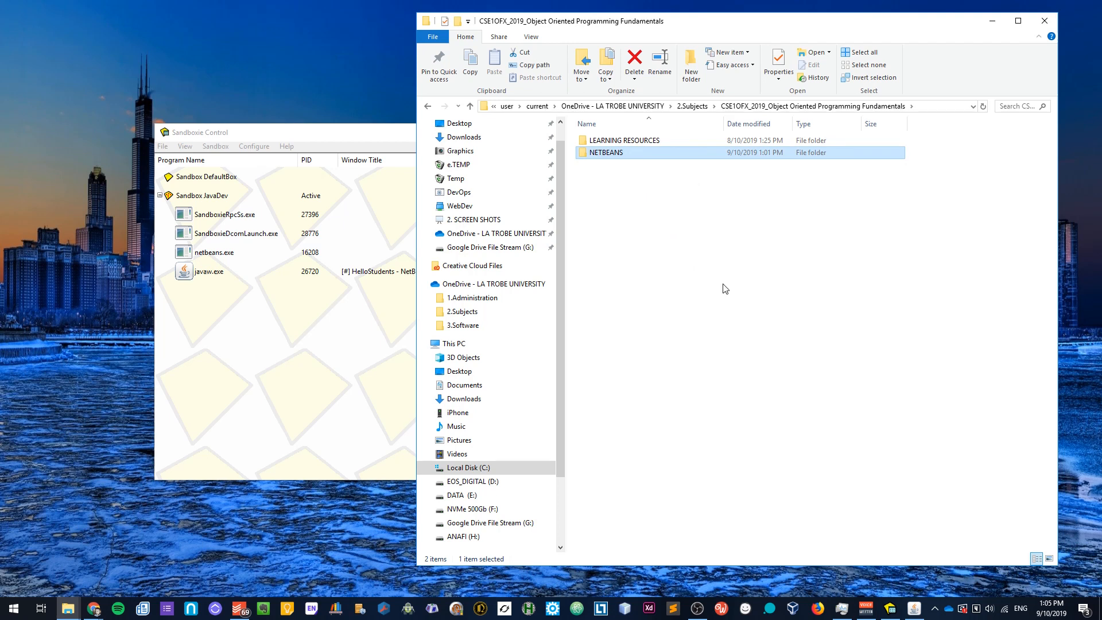
drag(572, 21, 595, 20)
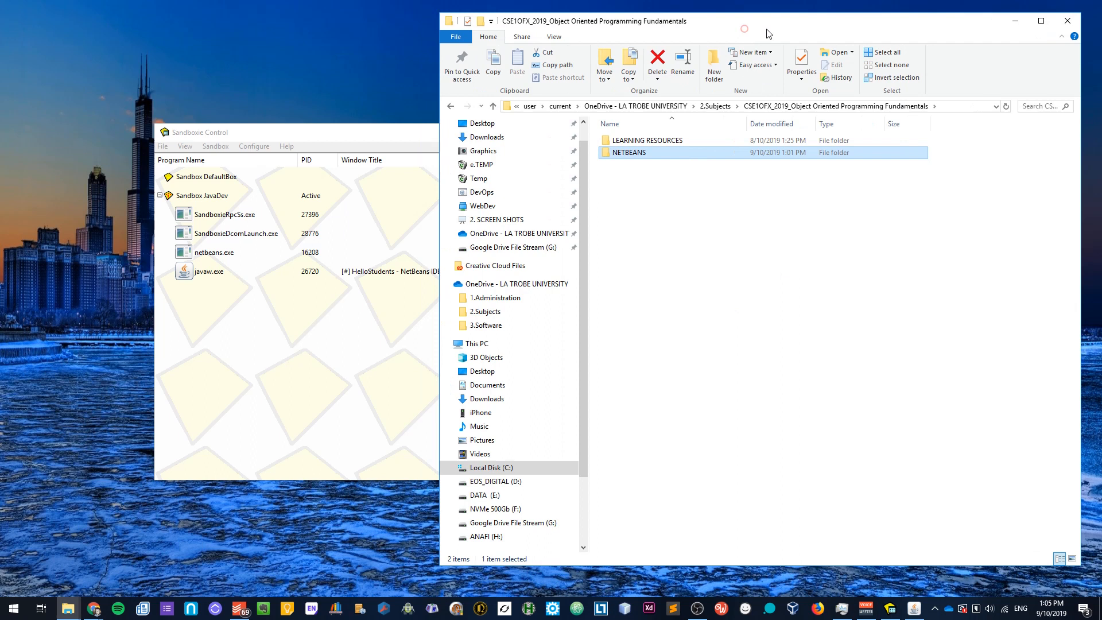
double_click(629, 153)
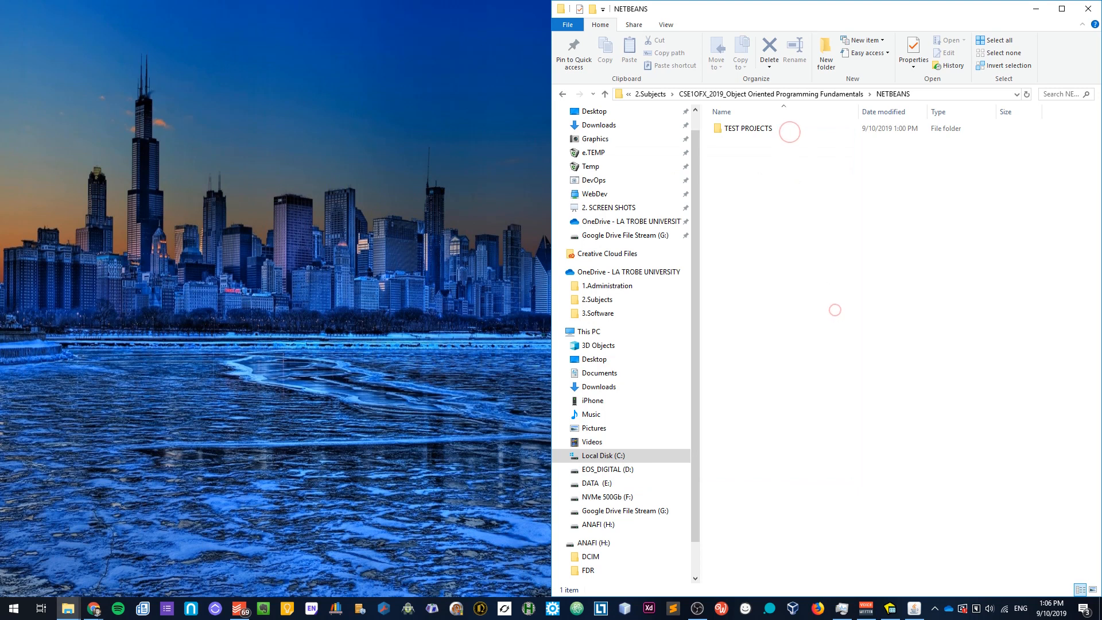
Step: Create a 'test' folder in NETBEANS and confirm it shows in both Explorer windows
double_click(749, 128)
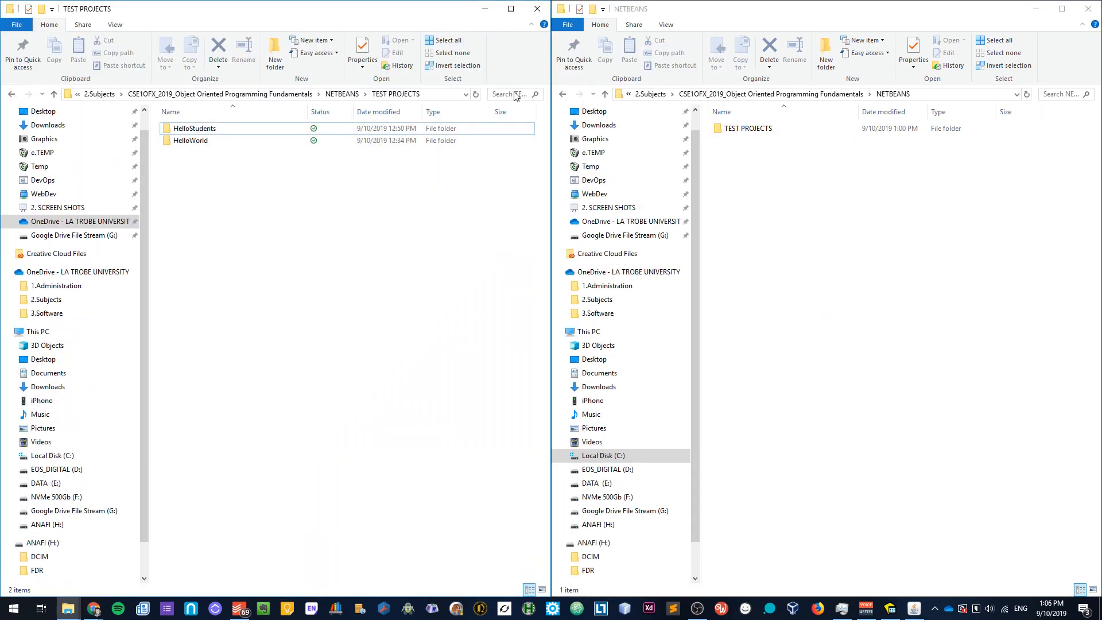
mouse_move(435, 102)
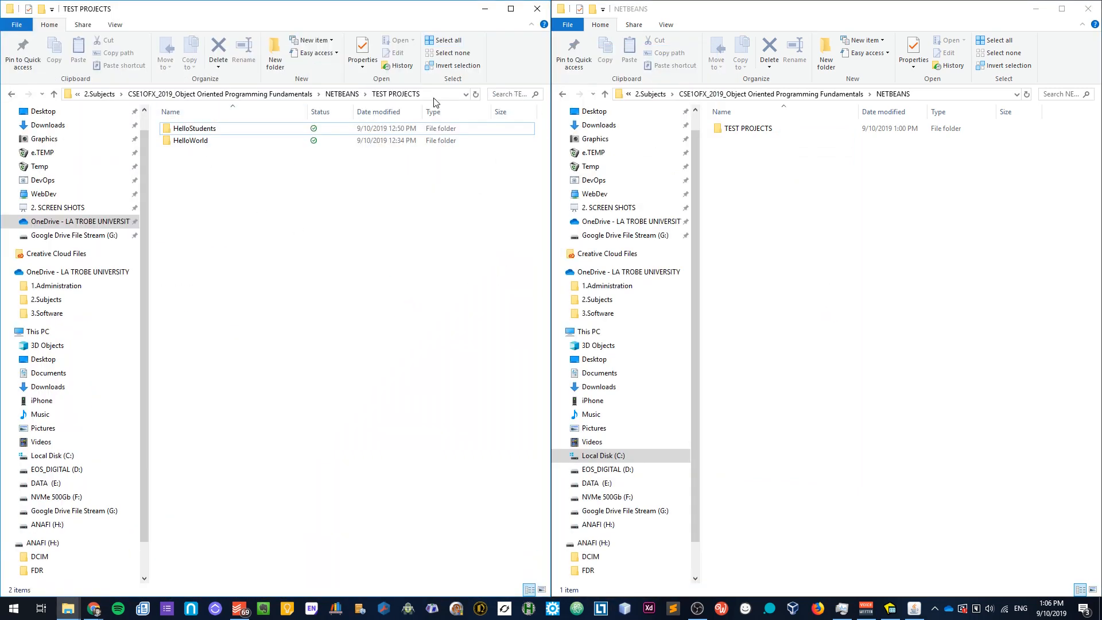
click(282, 94)
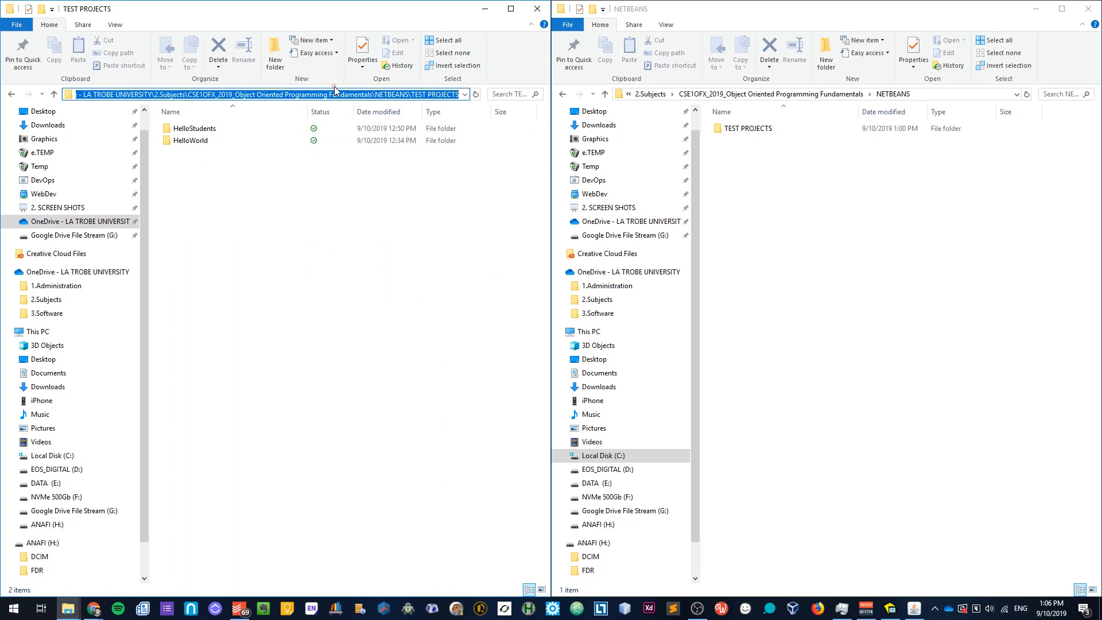
click(244, 186)
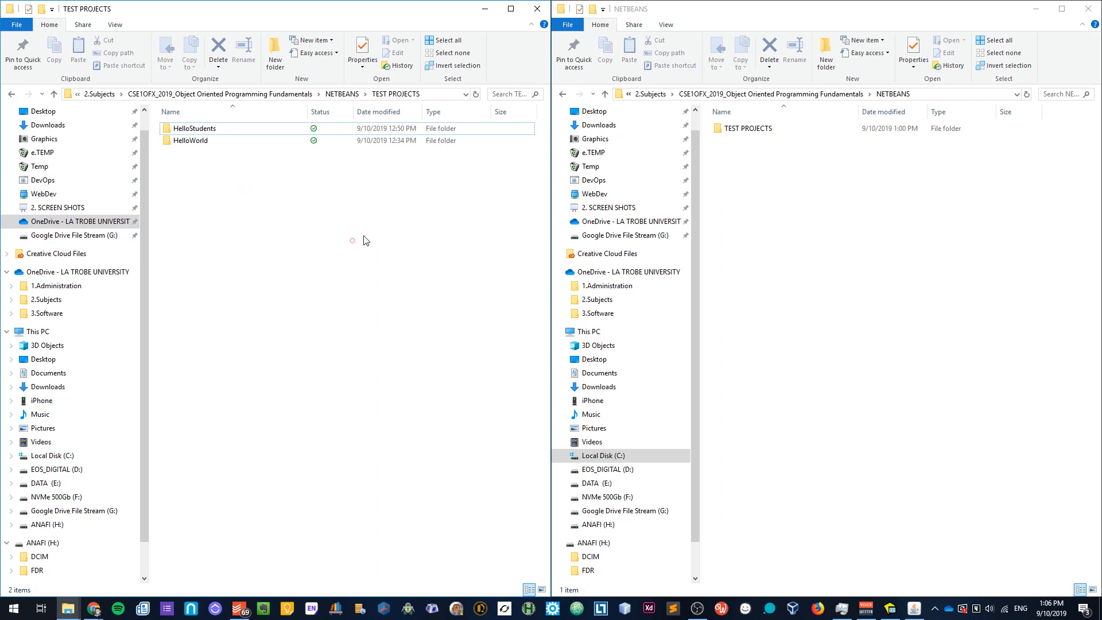
mouse_move(832, 258)
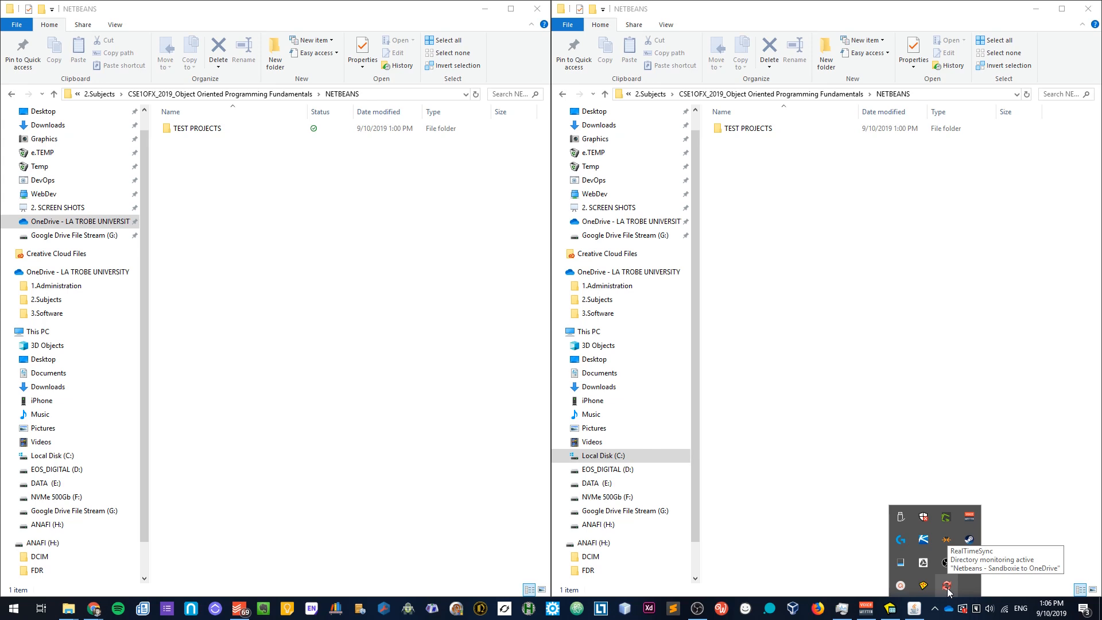
mouse_move(841, 382)
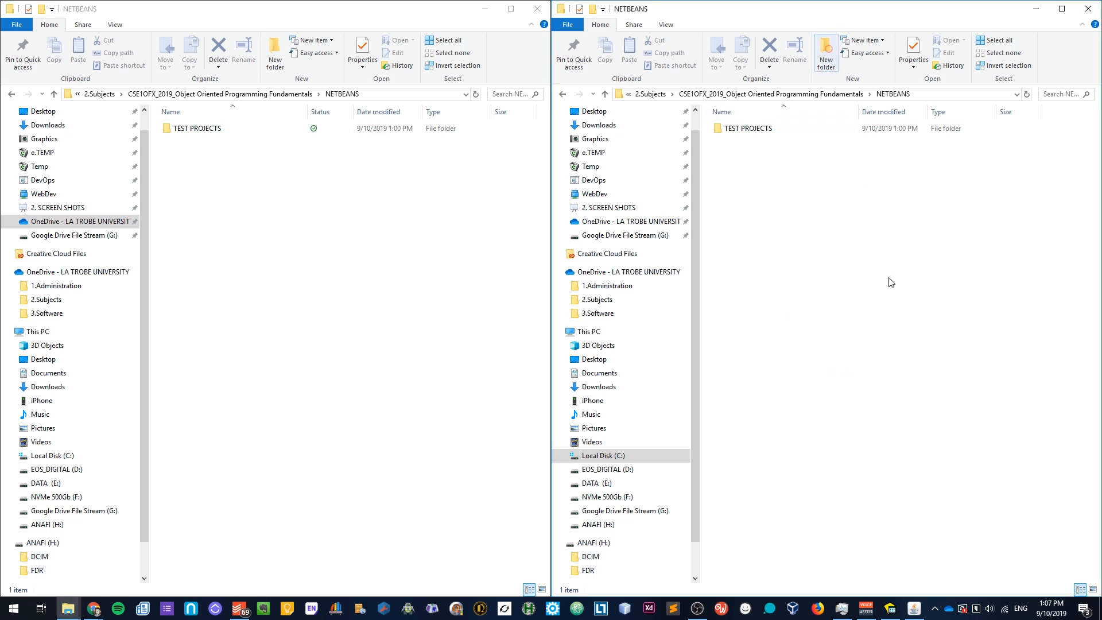
click(826, 48)
text(test)
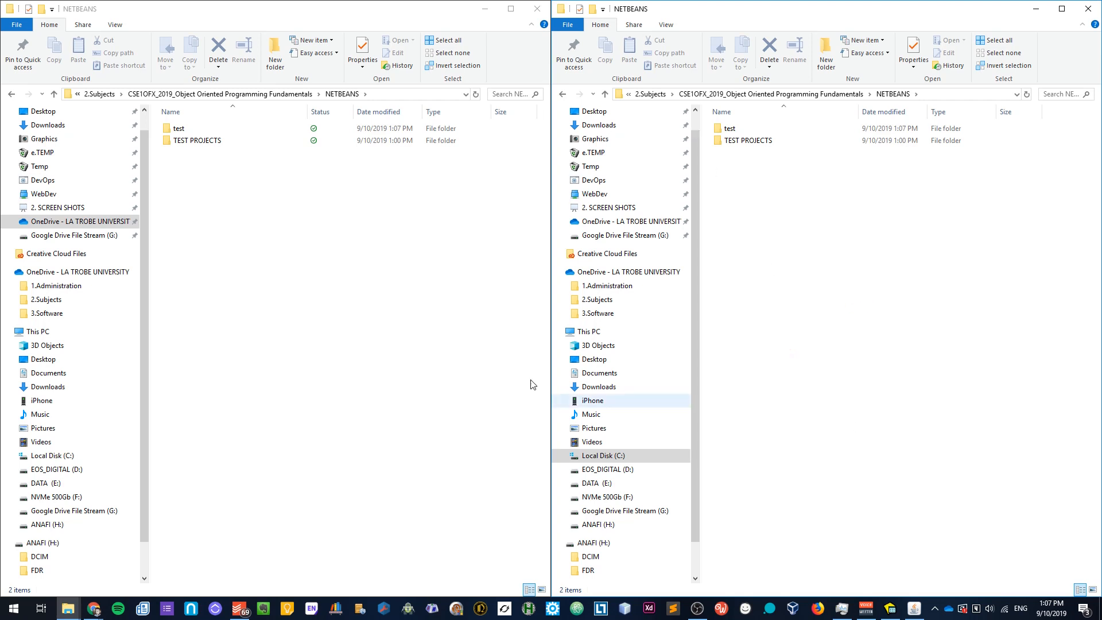
Step: Switch to FreeFileSync and place the cursor in the empty left folder path box
click(12, 608)
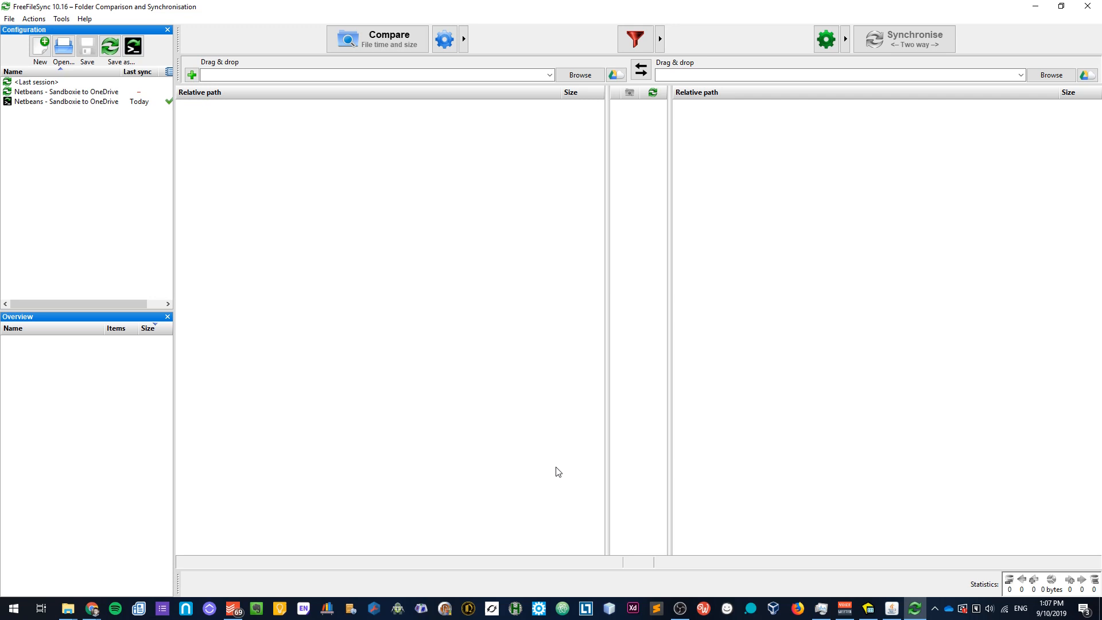
mouse_move(172, 270)
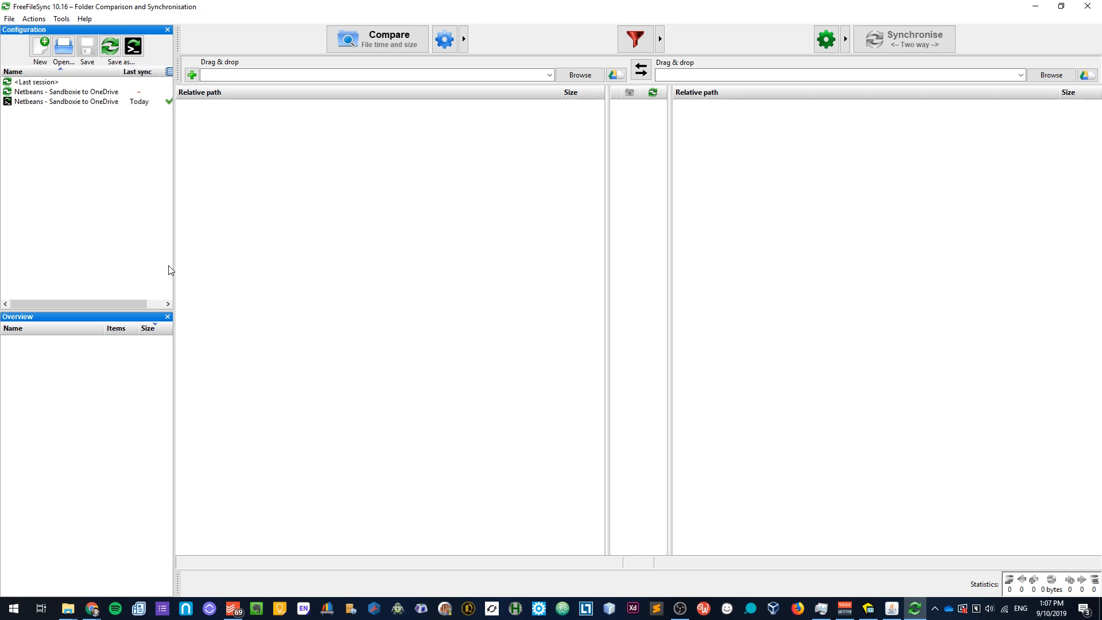
click(372, 75)
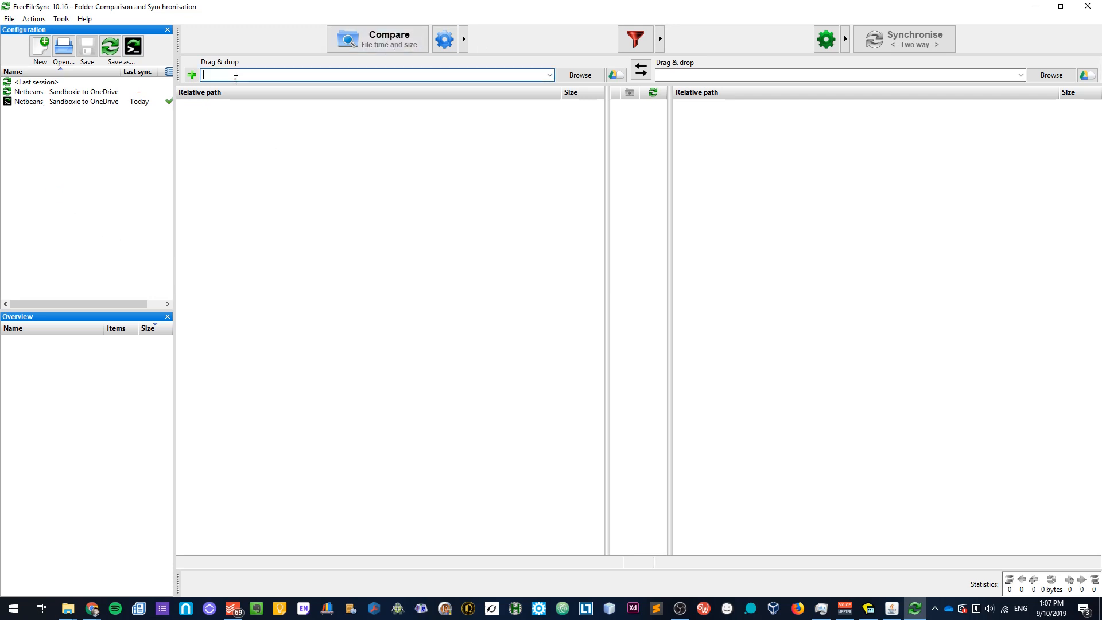
mouse_move(419, 89)
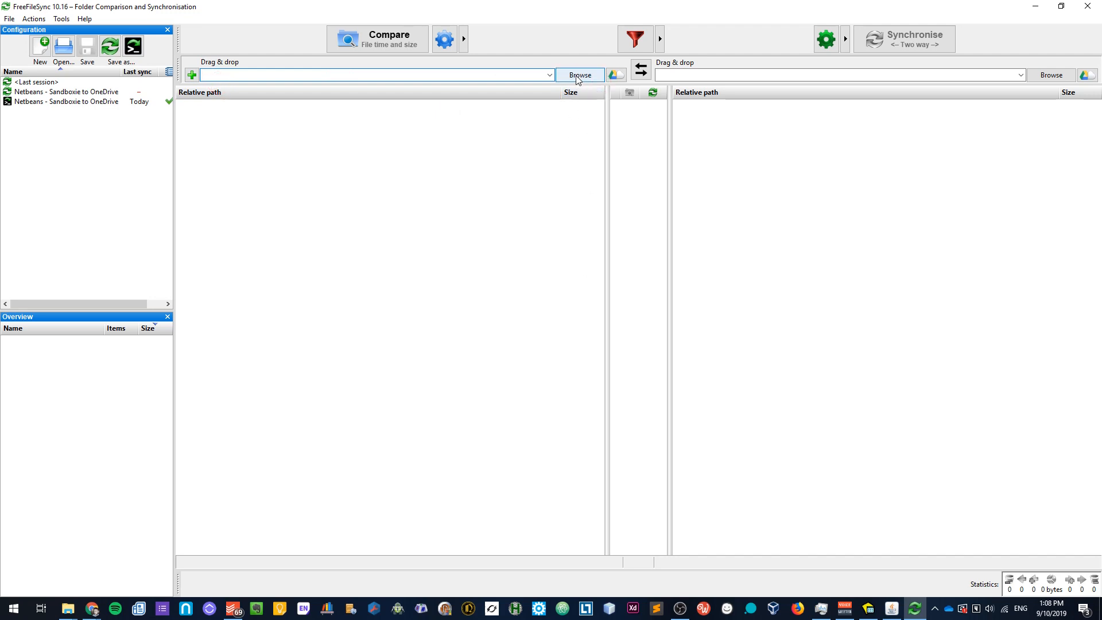
Step: Browse to the LEARNING RESOURCES folder for the left and right folder paths
click(579, 75)
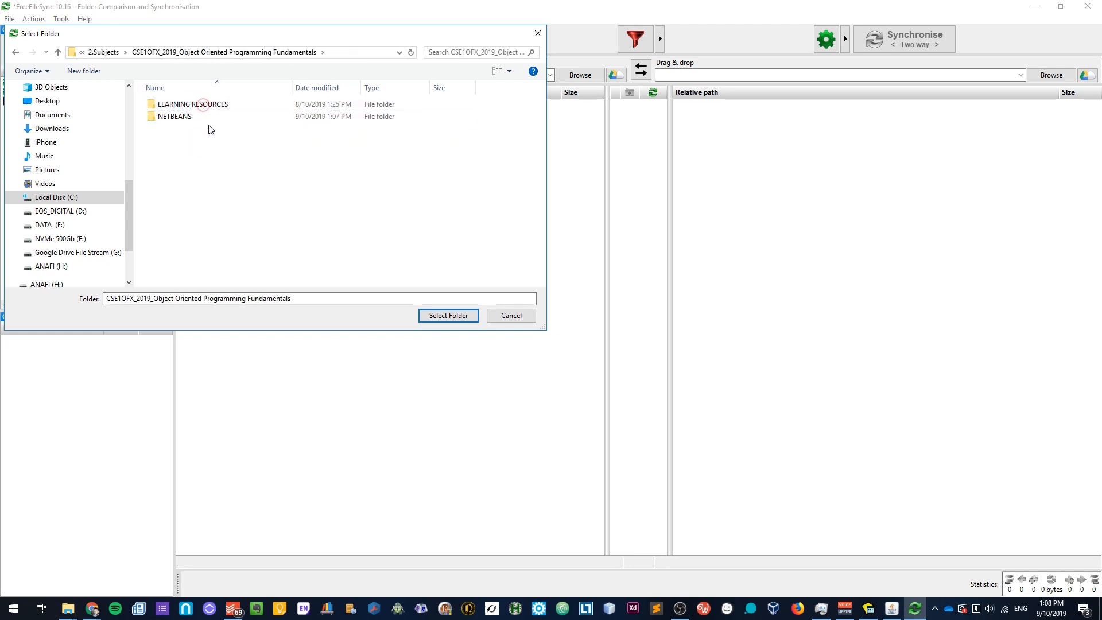
click(193, 104)
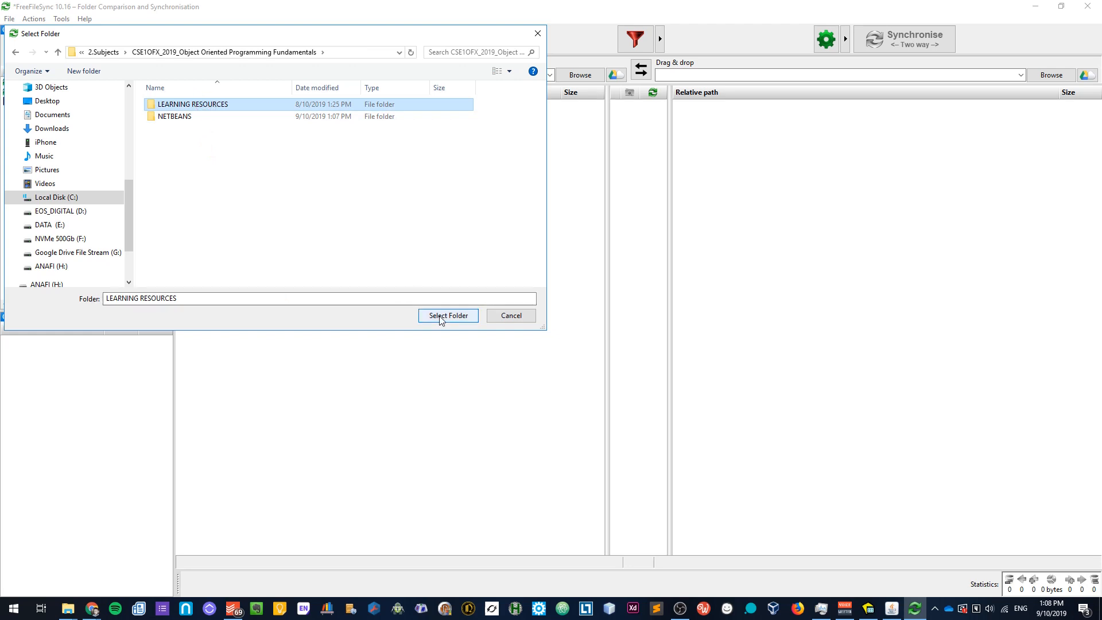
click(448, 315)
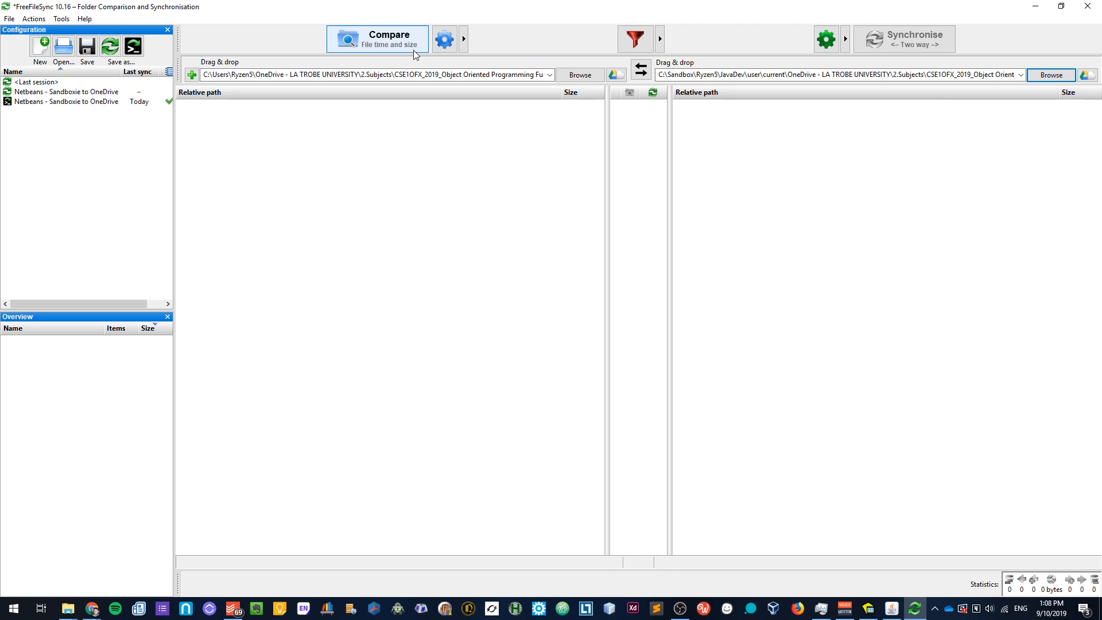
Step: Compare the folders, finding six OneDrive-only files totalling 312 MB to copy
click(378, 39)
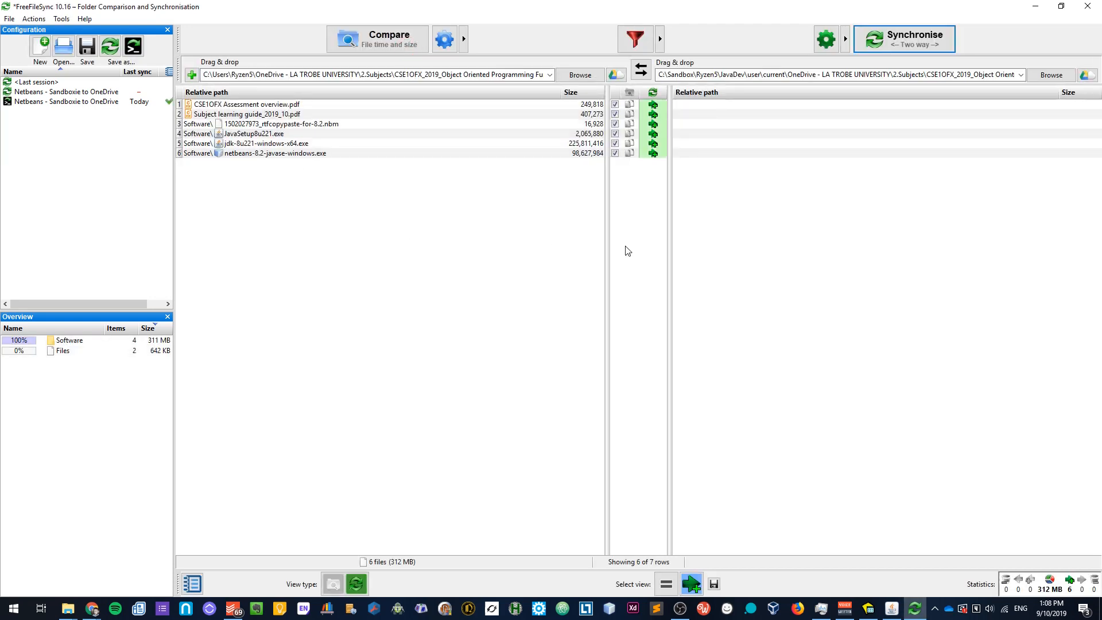
mouse_move(235, 143)
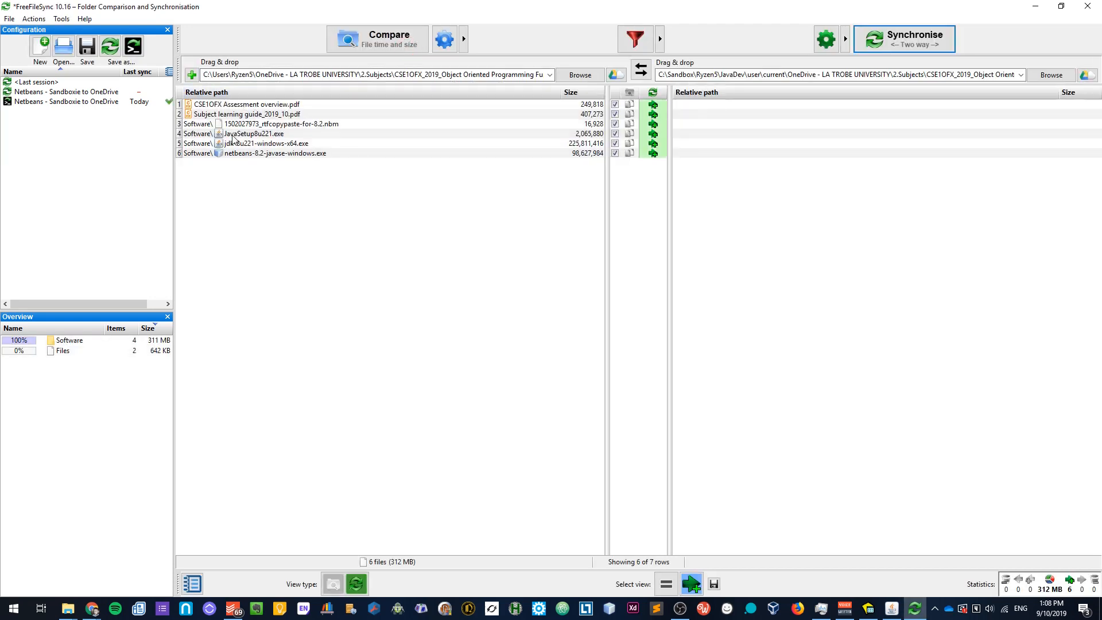
mouse_move(236, 126)
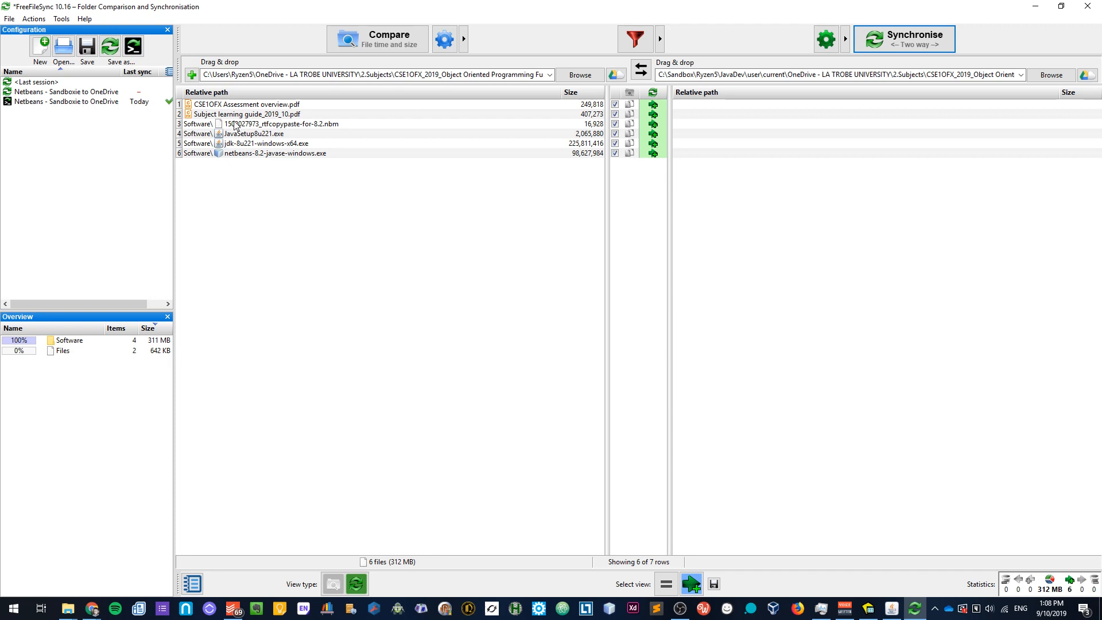
mouse_move(253, 171)
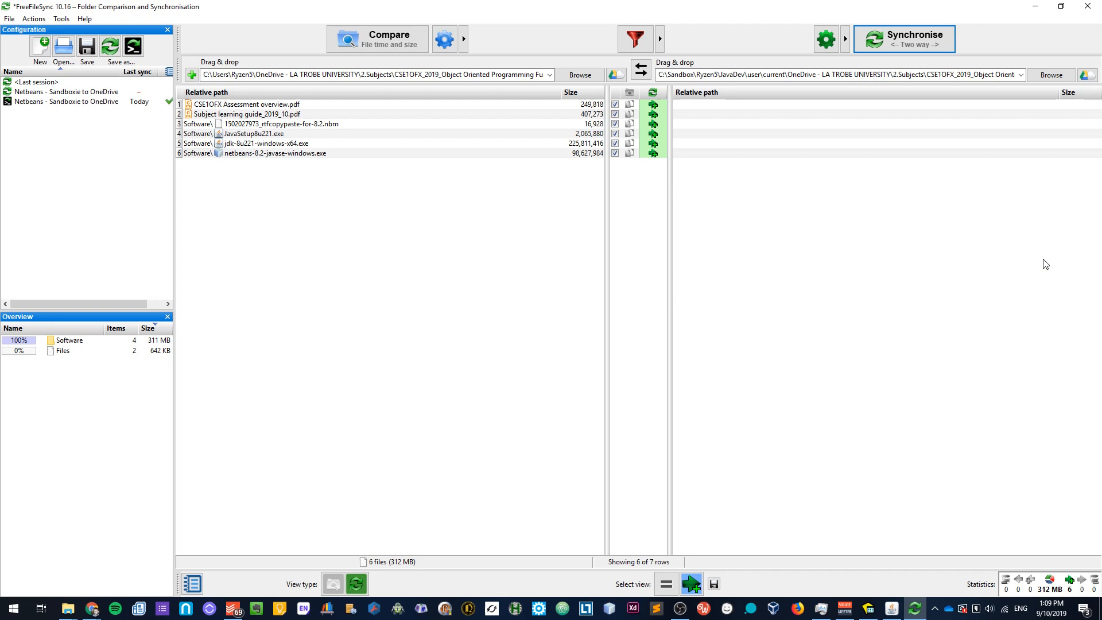
mouse_move(618, 144)
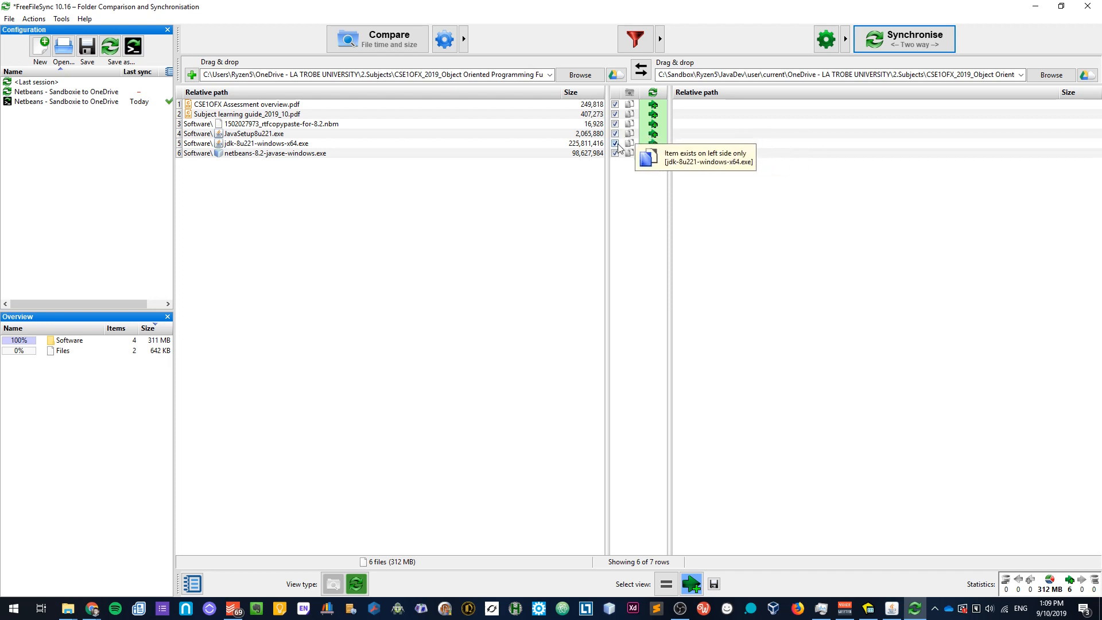
mouse_move(618, 133)
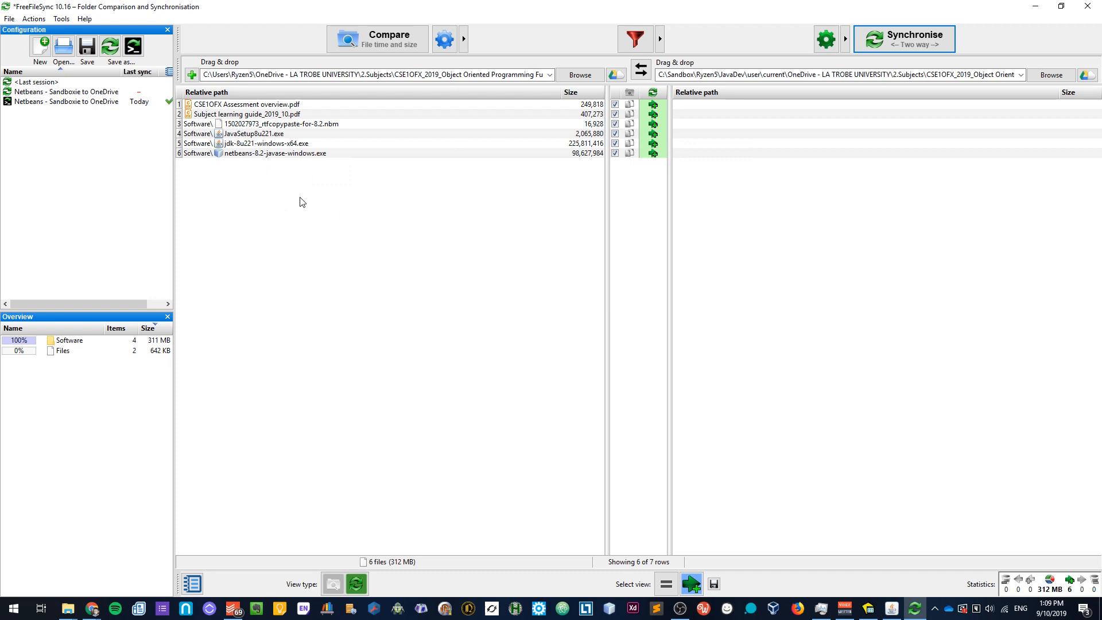
mouse_move(573, 133)
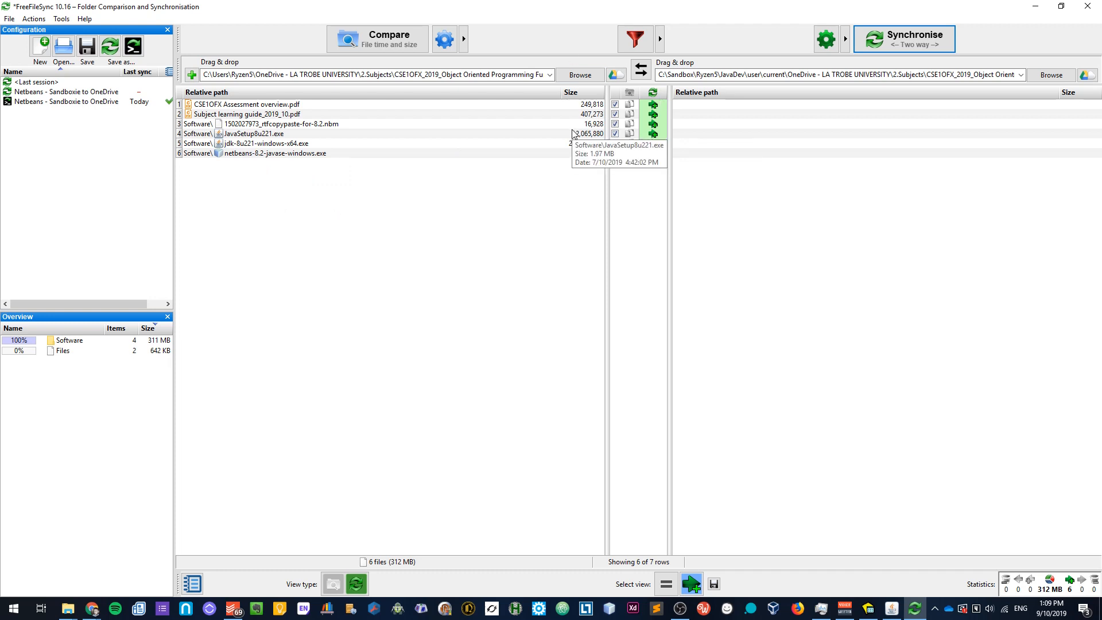
mouse_move(879, 217)
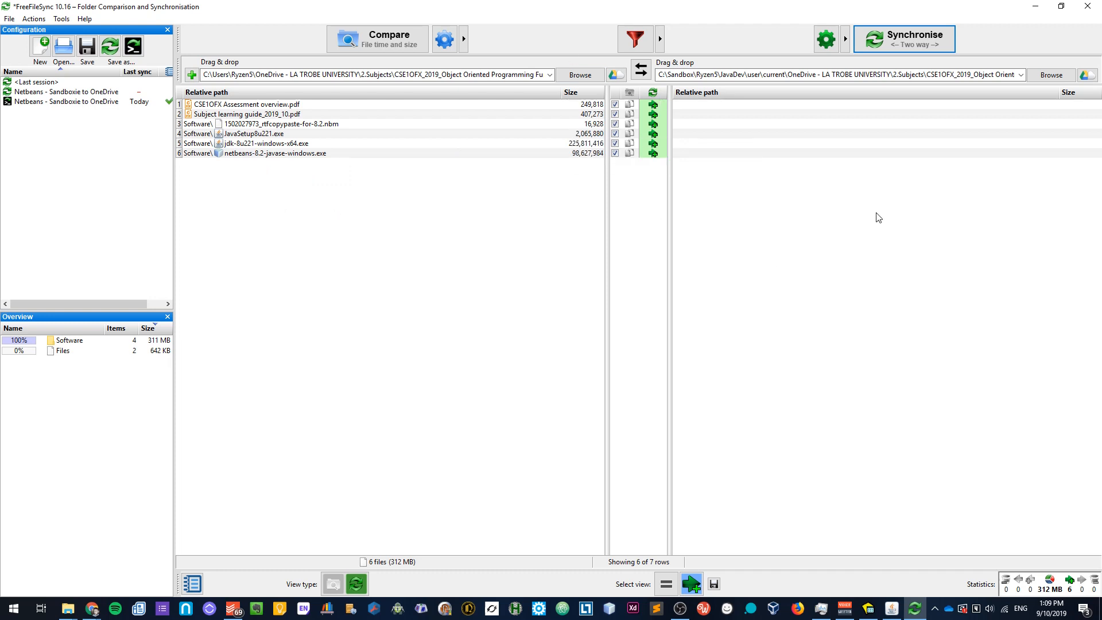
mouse_move(928, 48)
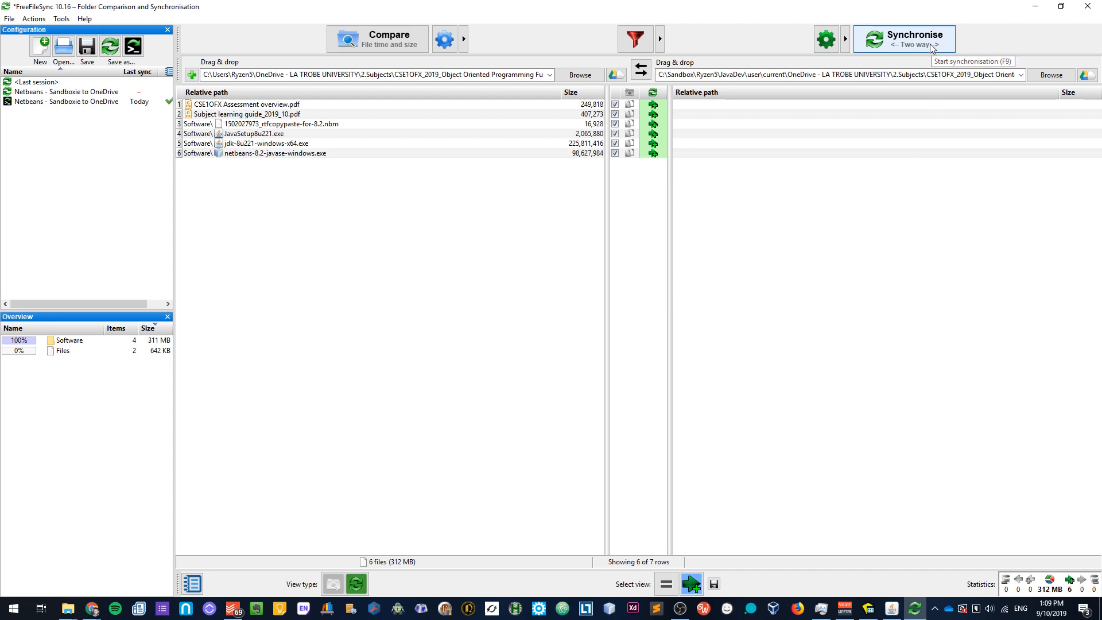
mouse_move(316, 88)
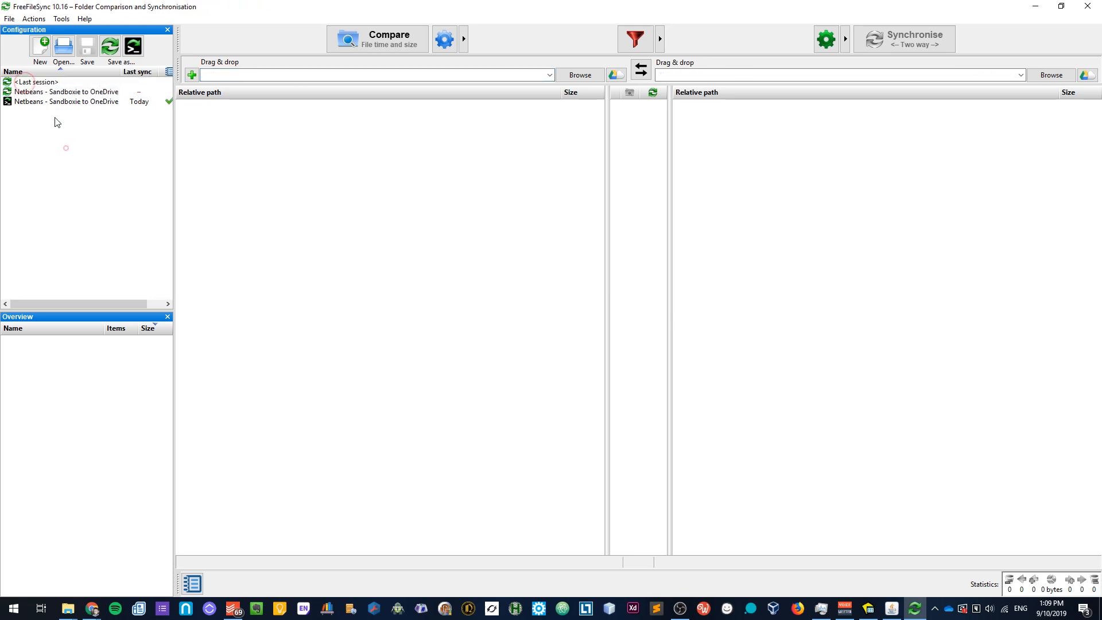
Step: Load the Netbeans config, pair both LEARNING RESOURCES folders, and compare again
double_click(66, 91)
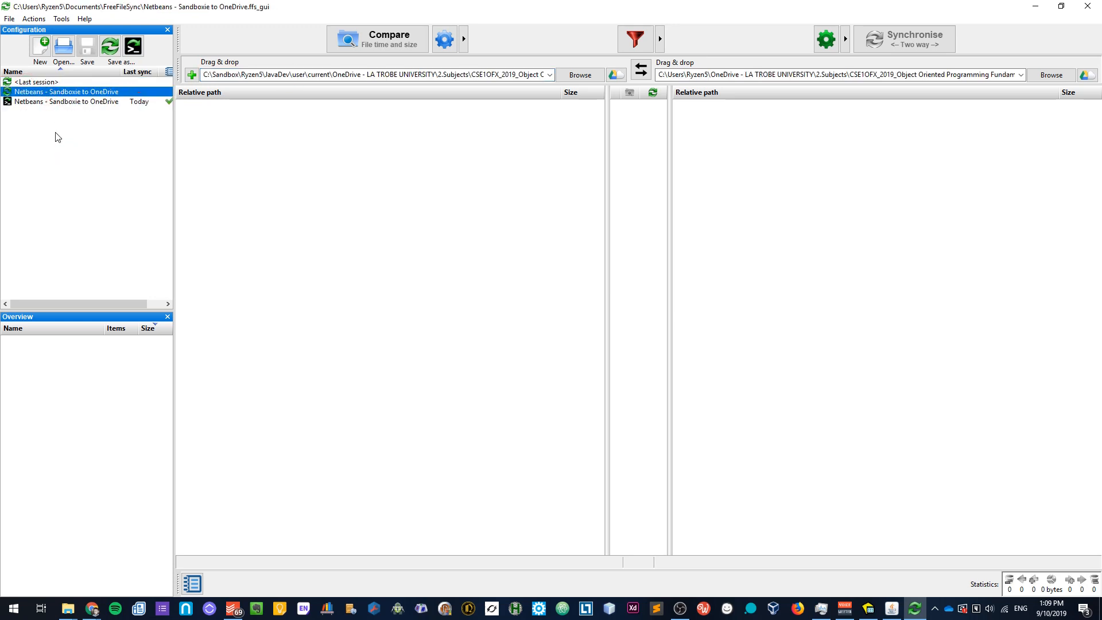
mouse_move(503, 10)
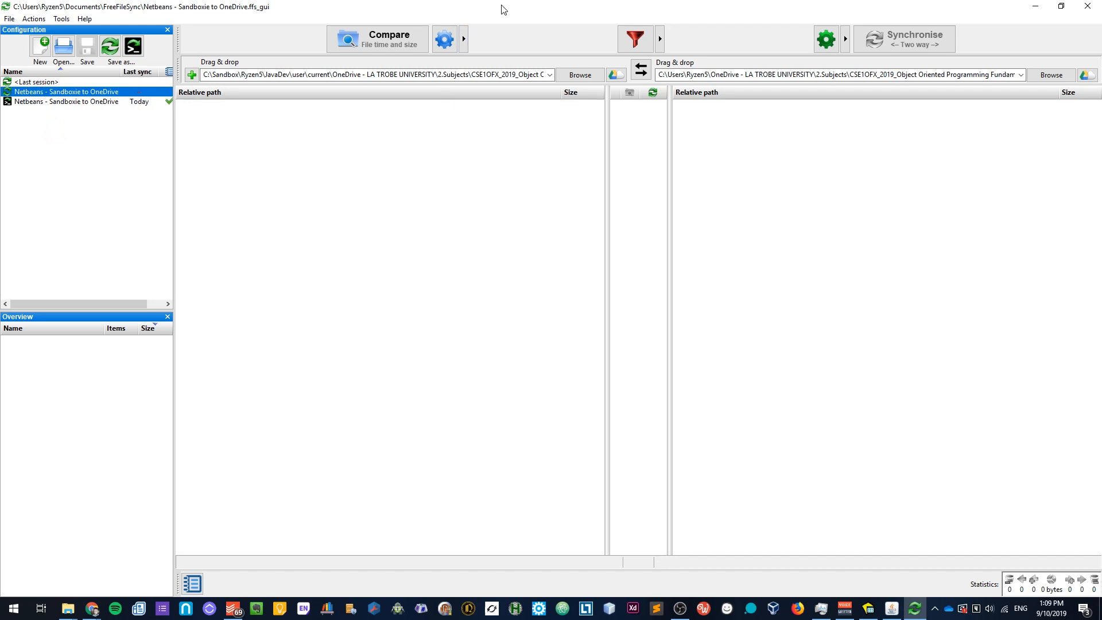
mouse_move(40, 53)
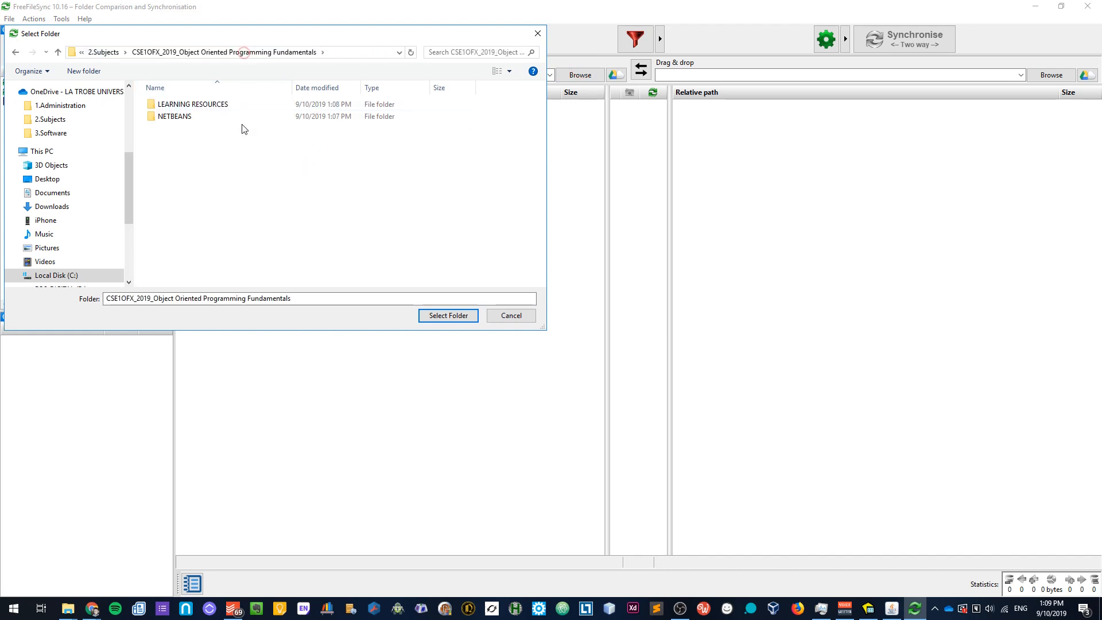
click(192, 104)
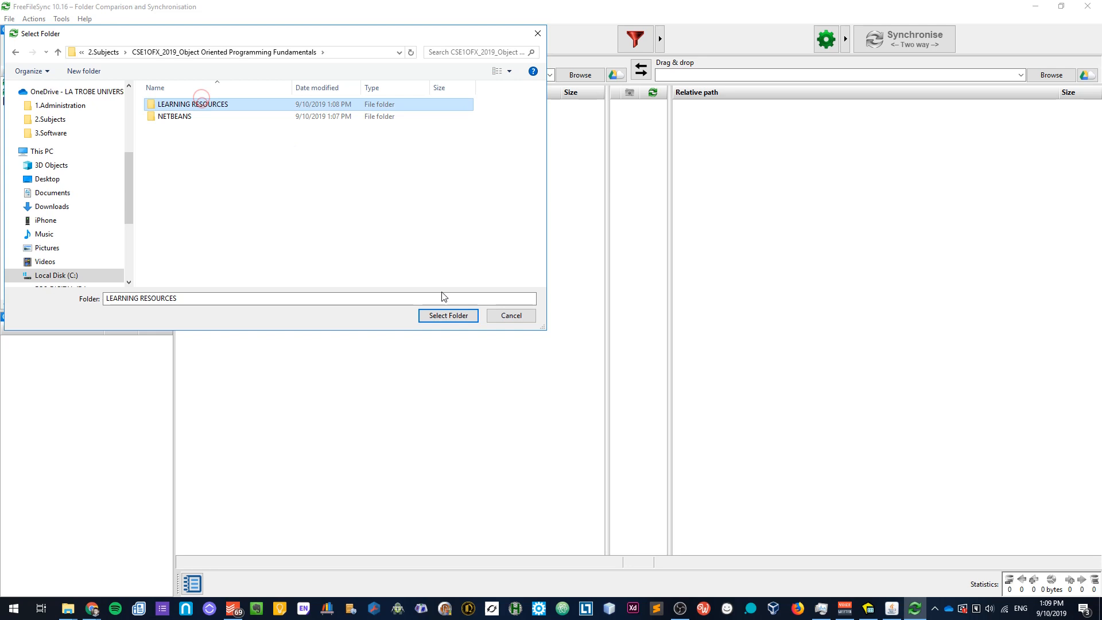
double_click(193, 104)
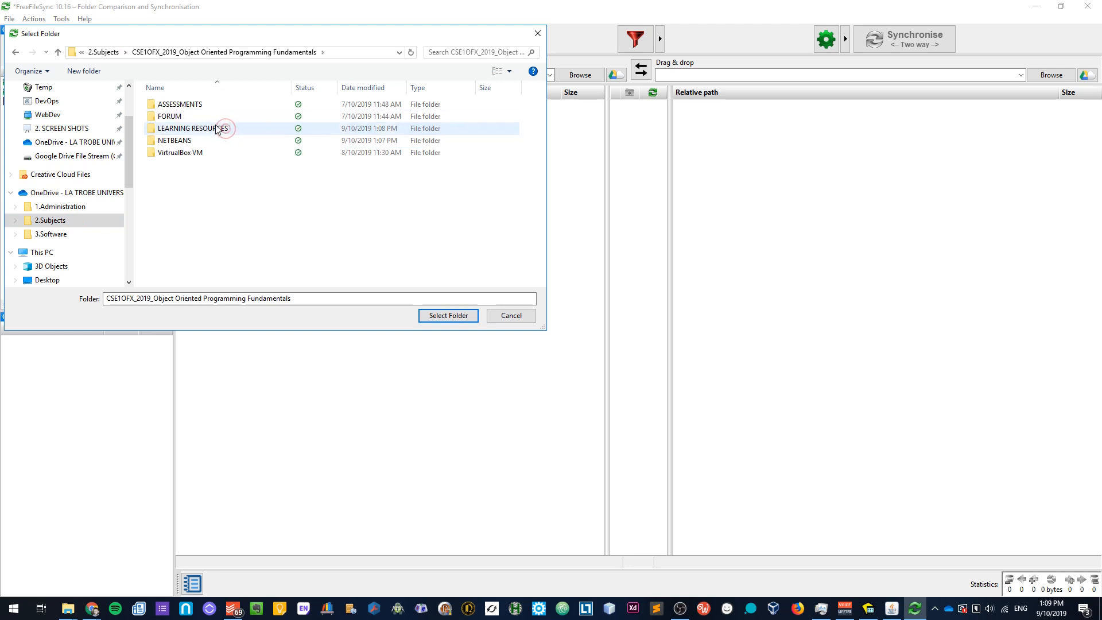
click(448, 315)
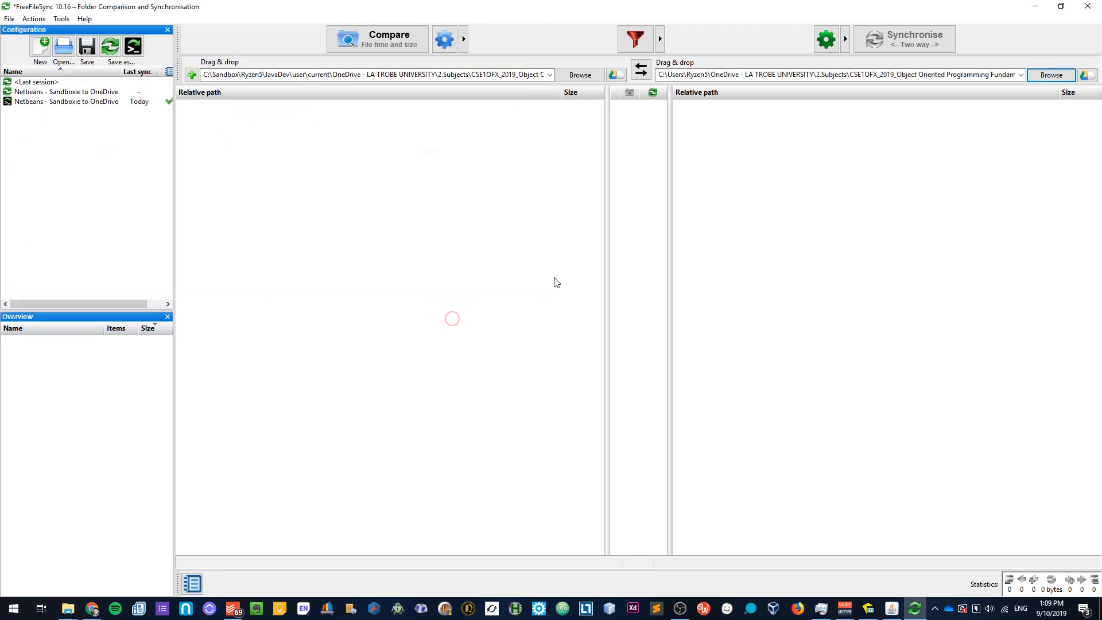
click(378, 39)
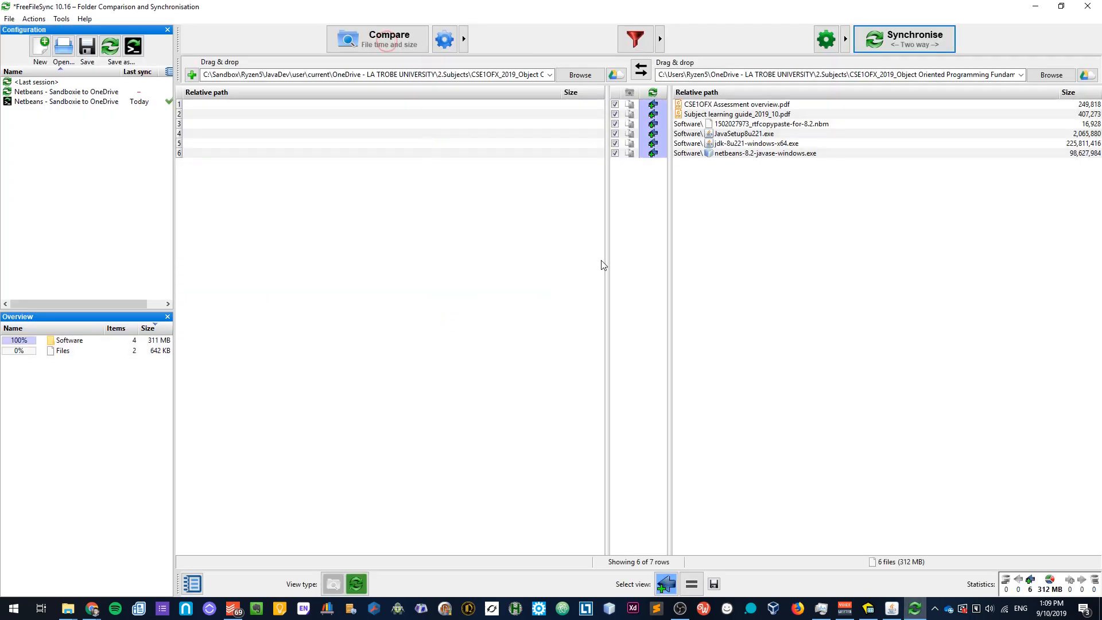
mouse_move(892, 298)
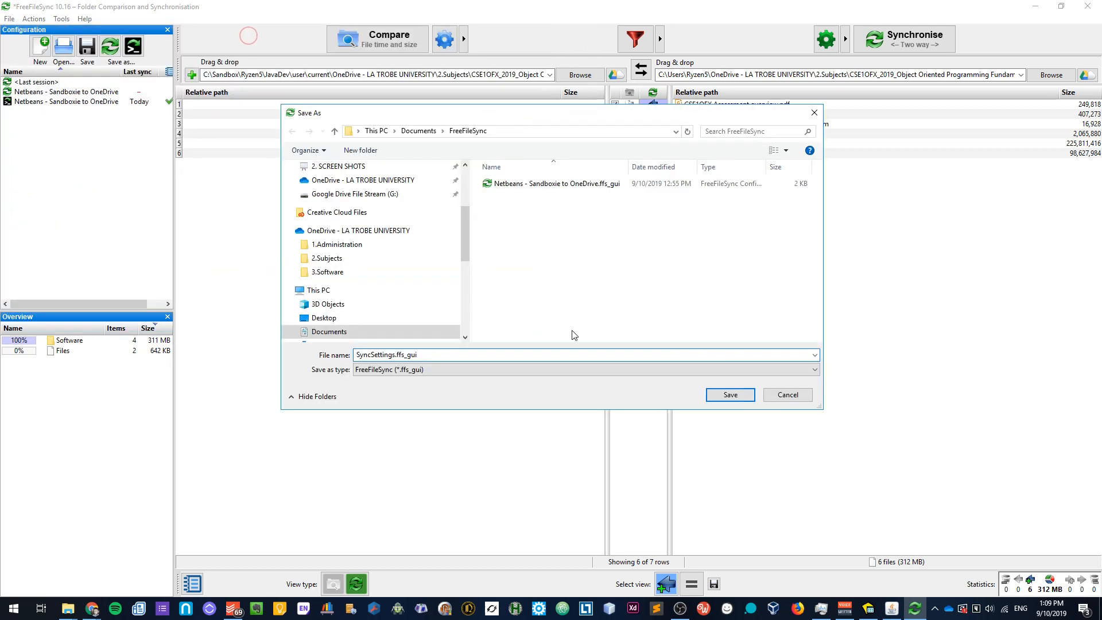
mouse_move(576, 355)
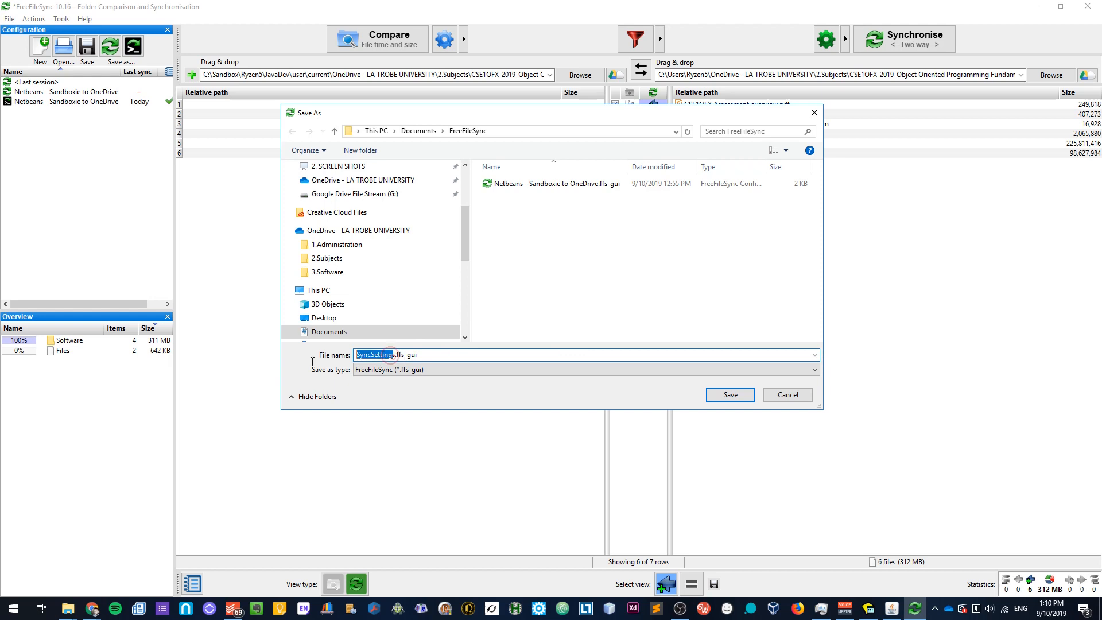
Step: Save the configuration as 'OFX_LearningResources - Sandboxie to OneDrive.ffs_gui'
key(Delete)
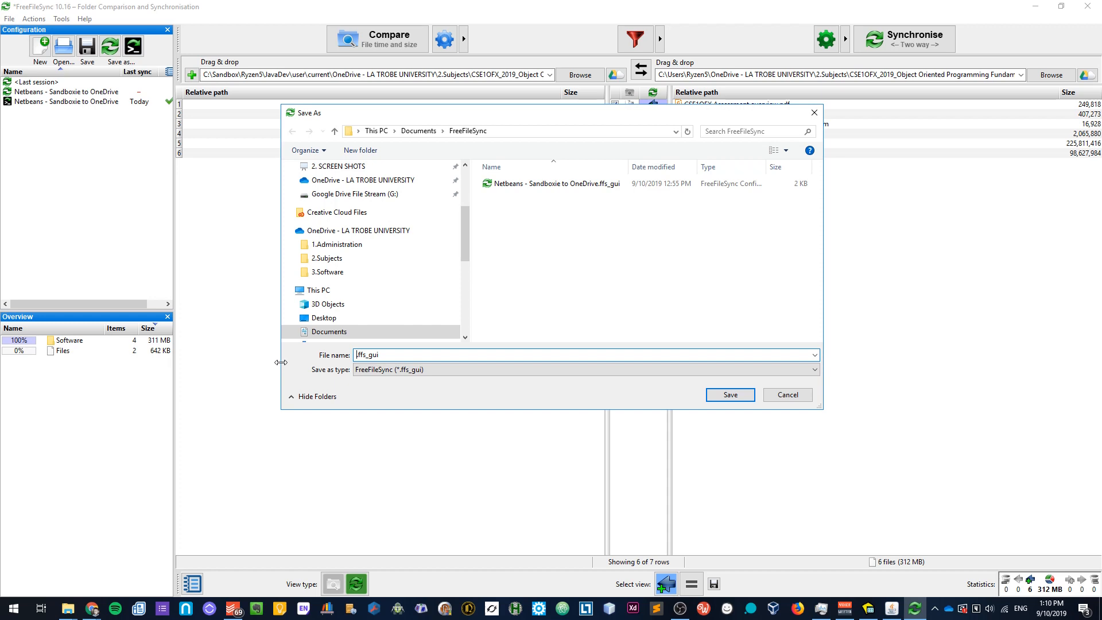
text(OFX_)
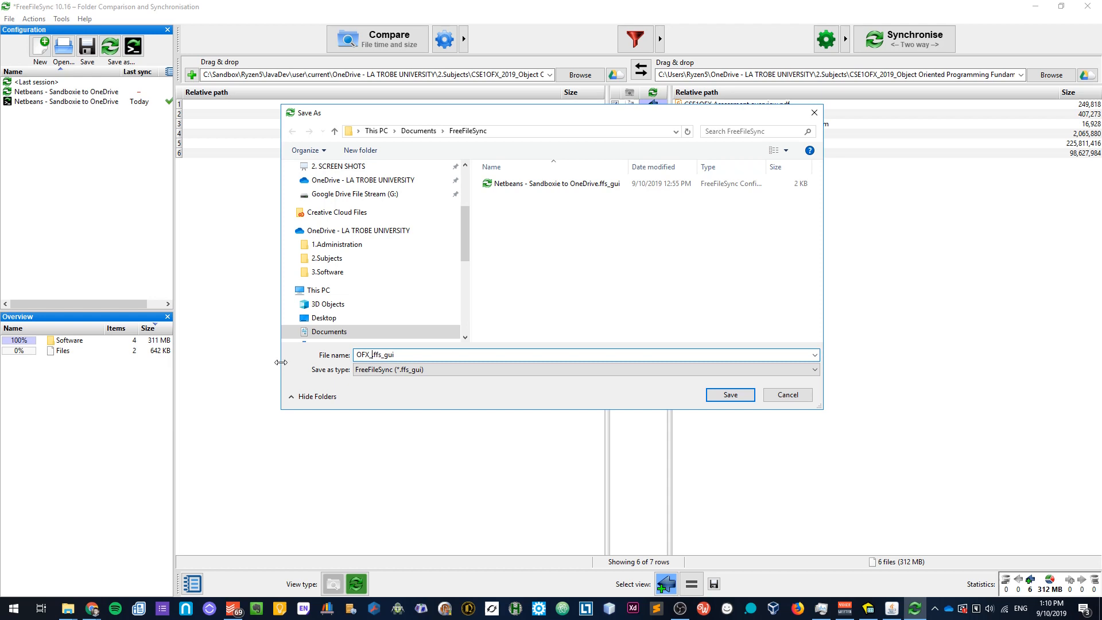
text(Resources - S)
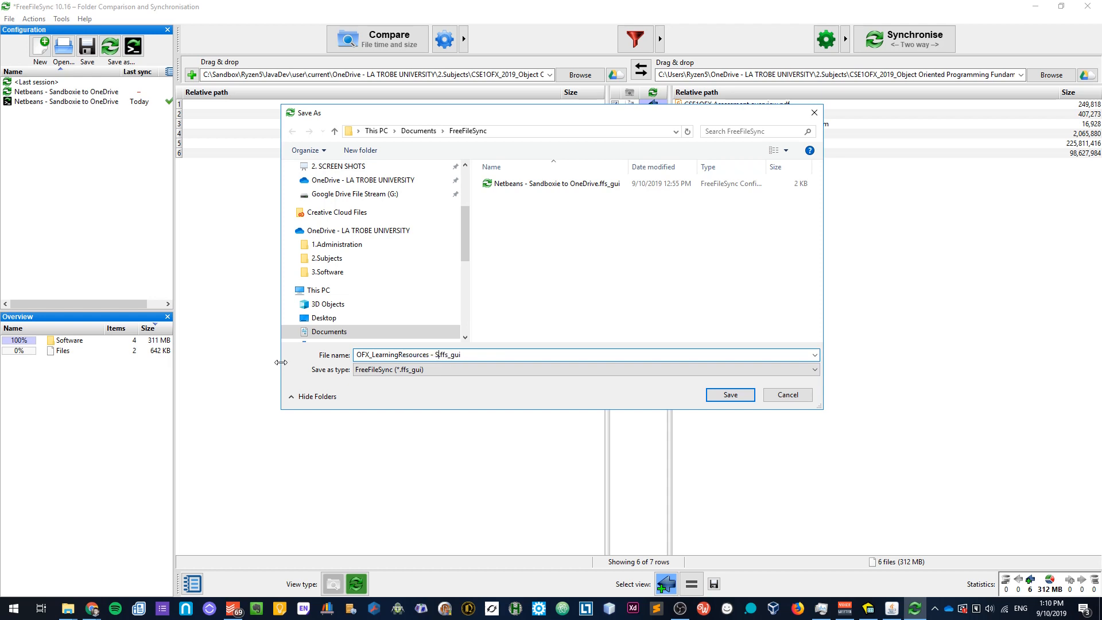
text(andboxie to OneDrive)
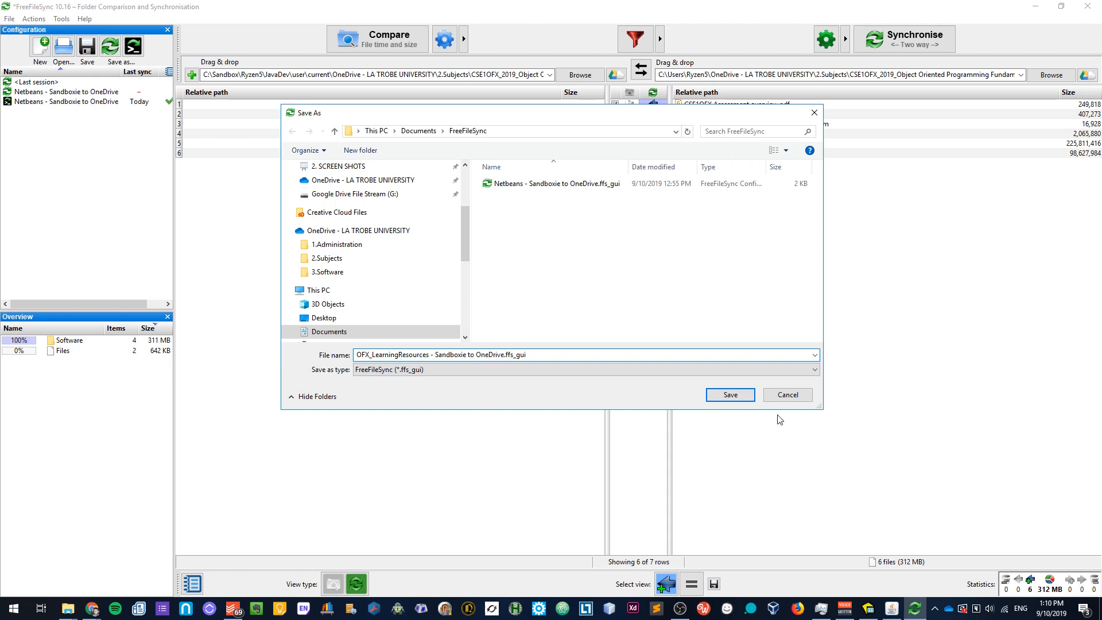
click(730, 394)
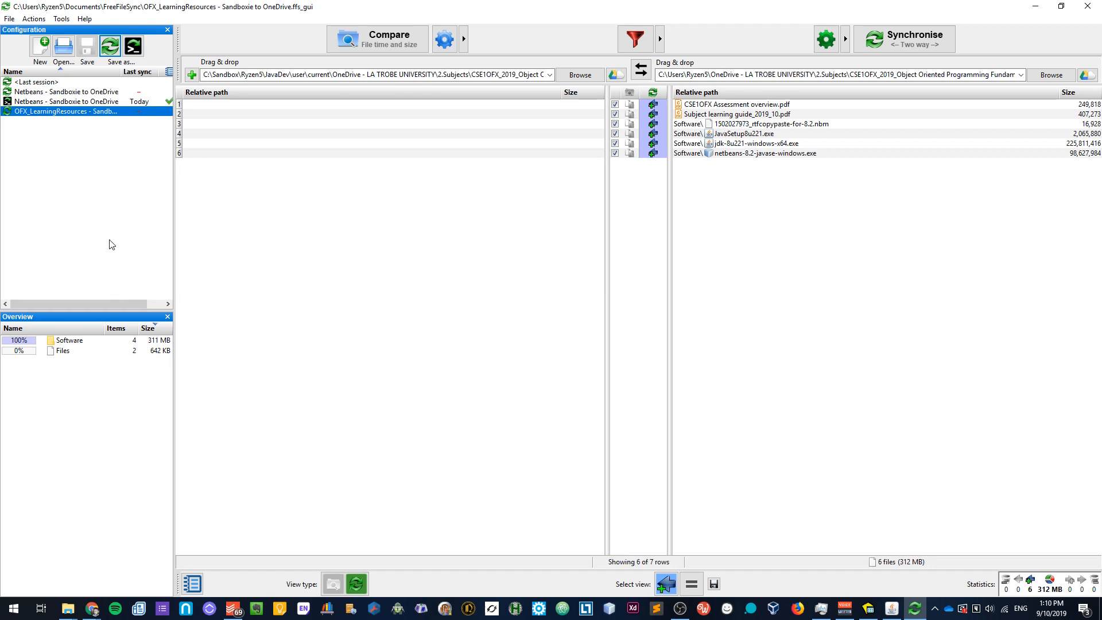
mouse_move(765, 170)
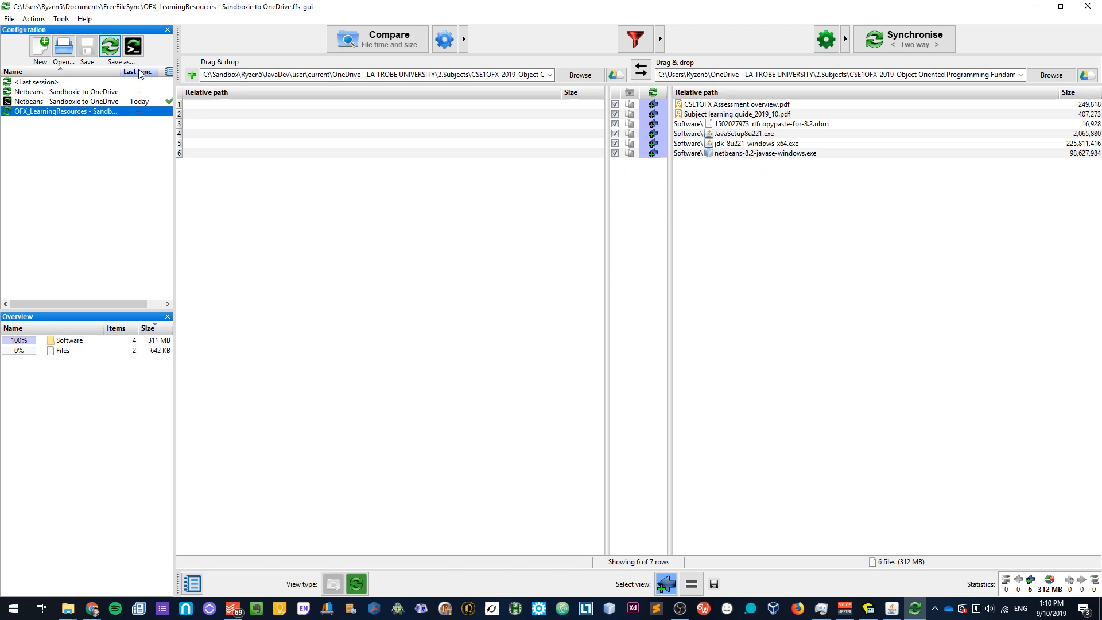
mouse_move(133, 47)
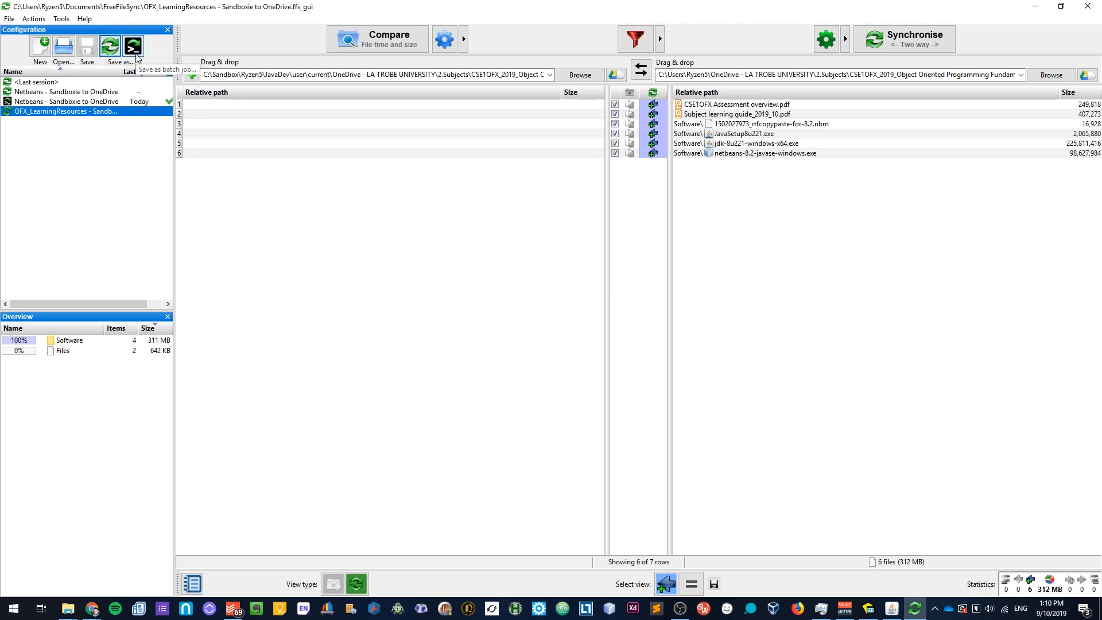
Step: Open the batch job saving dialog from FreeFileSync's toolbar
click(132, 46)
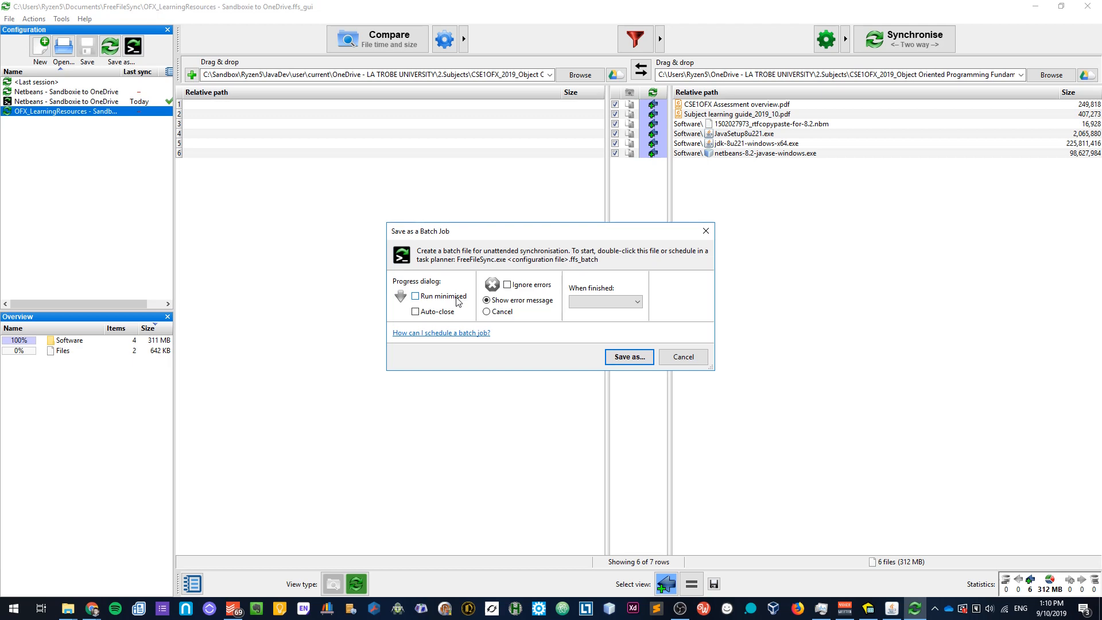
Step: Set the batch job to run minimised and ignore errors, saving it as OFX_LearningResources - Sandboxie to OneDrive.ffs_batch
click(635, 302)
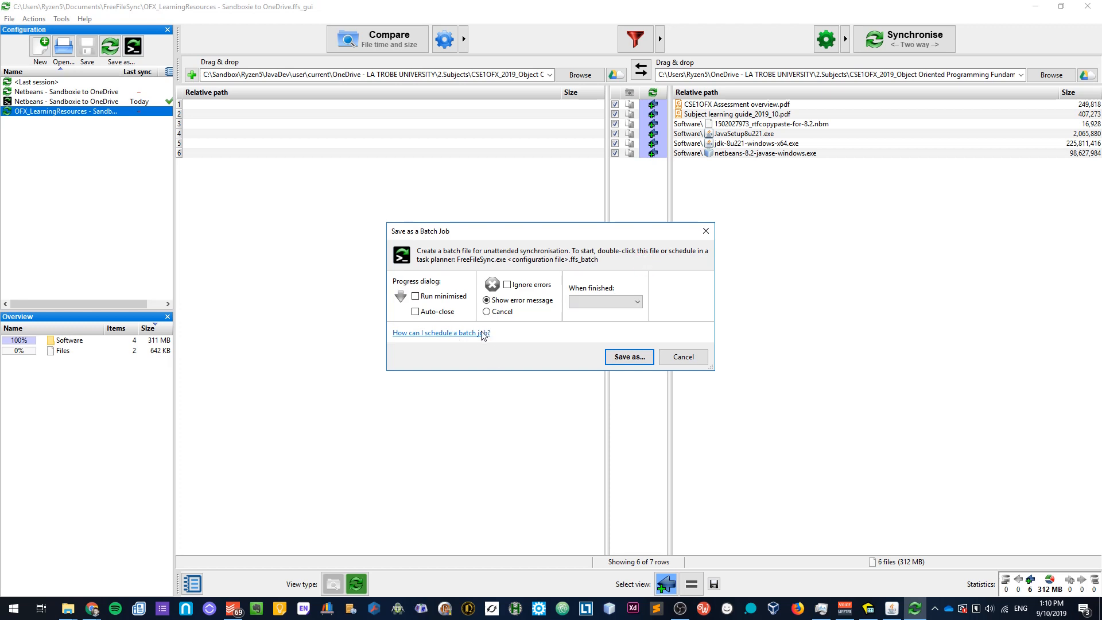
mouse_move(641, 255)
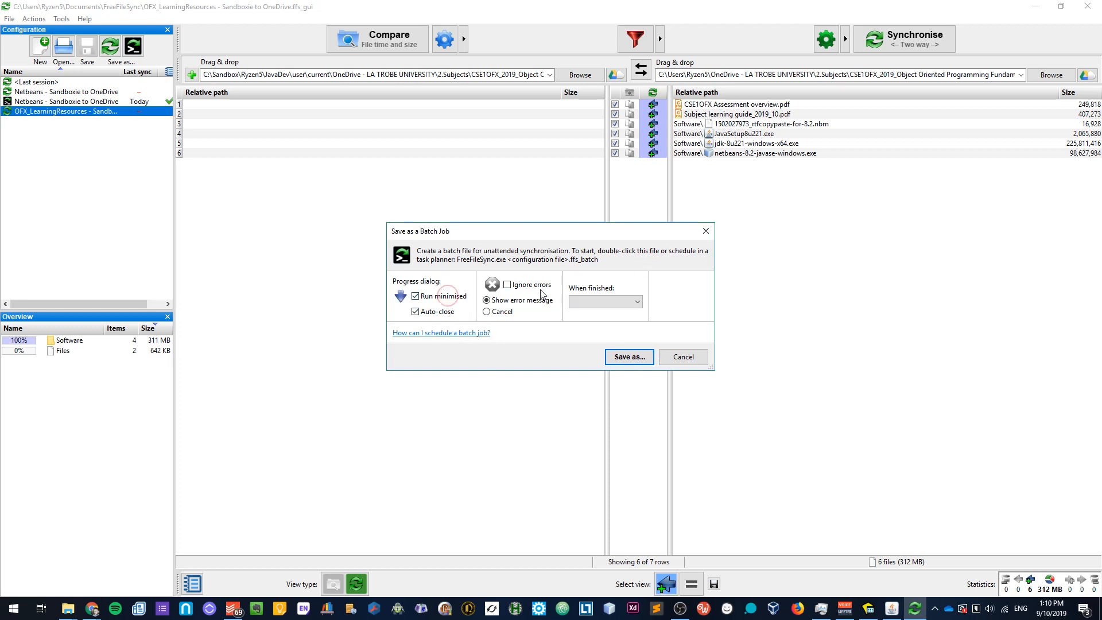
click(507, 285)
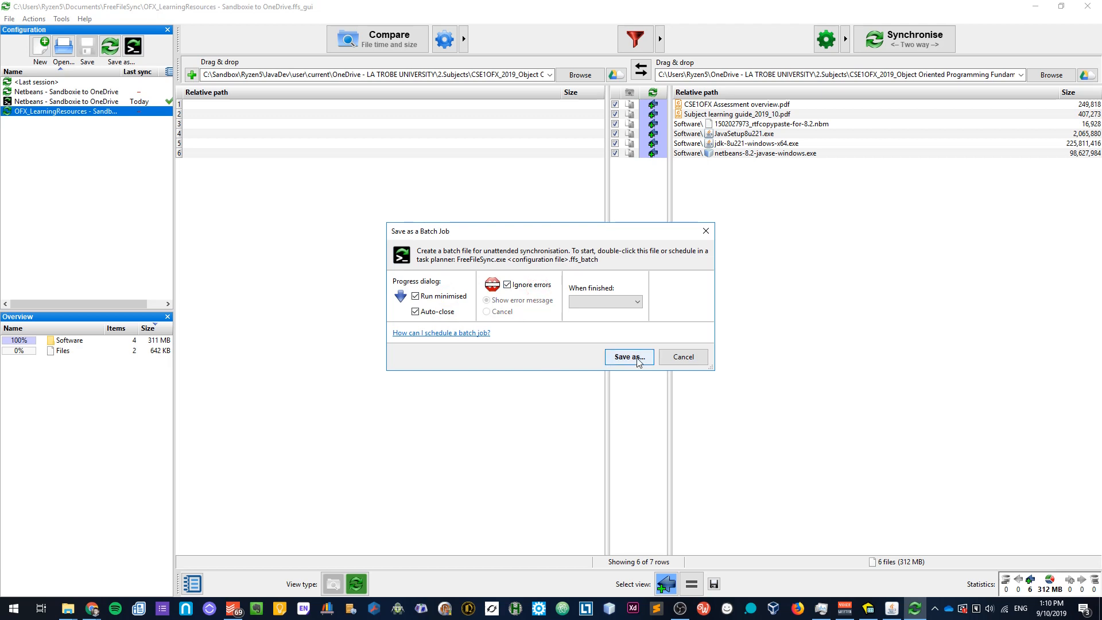
click(627, 357)
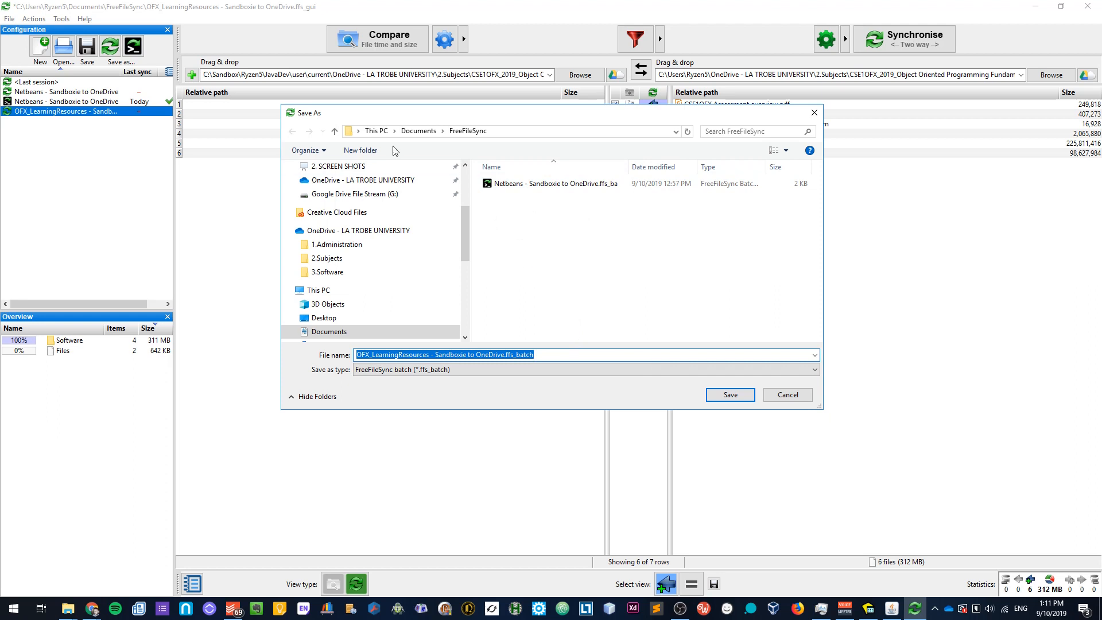
mouse_move(608, 267)
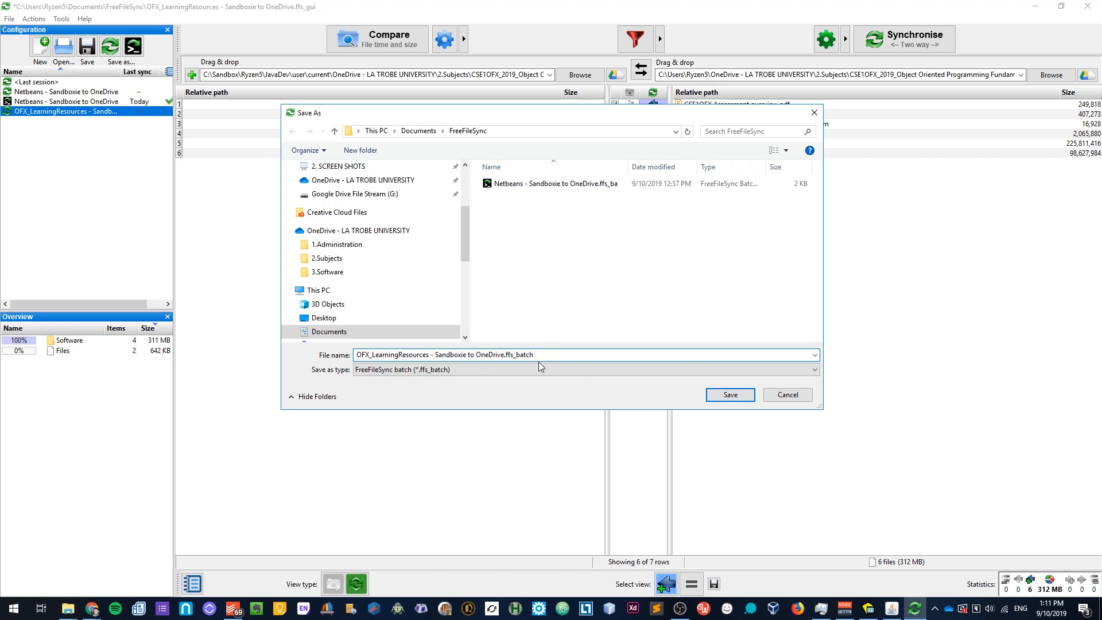
mouse_move(729, 395)
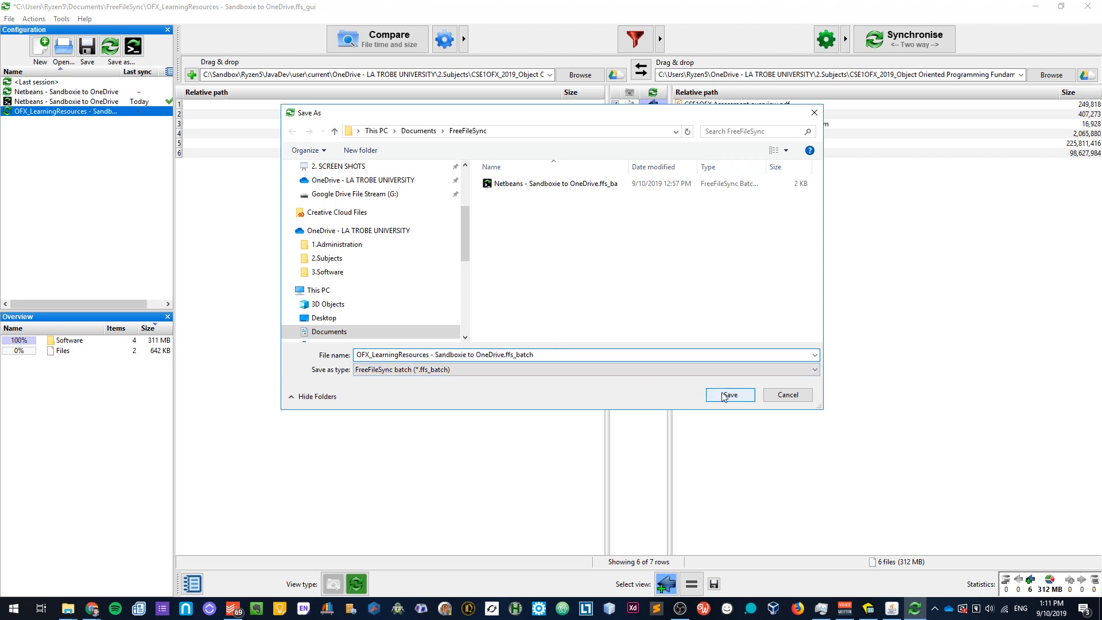
click(729, 394)
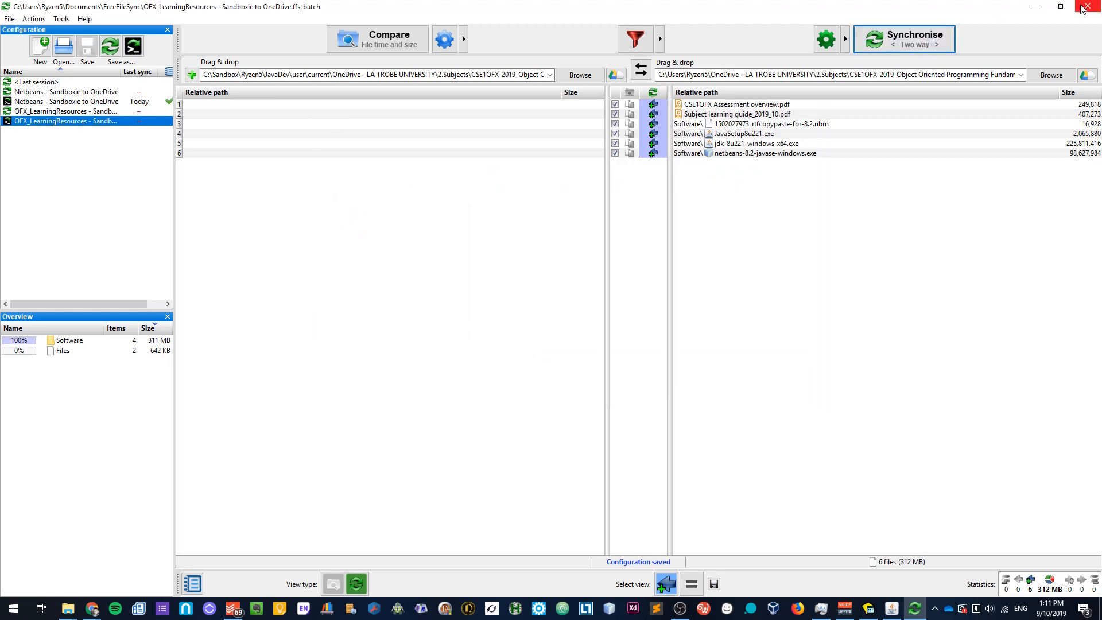
Step: Close FreeFileSync and select the new OFX_LearningResources batch file in Documents\FreeFileSync
click(1094, 7)
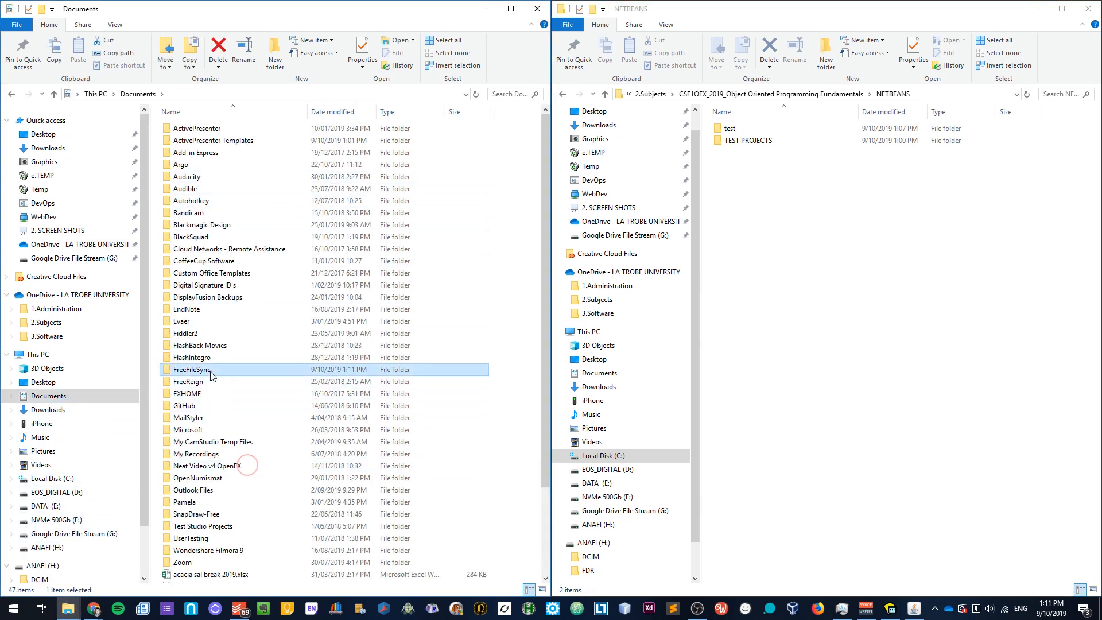
double_click(189, 370)
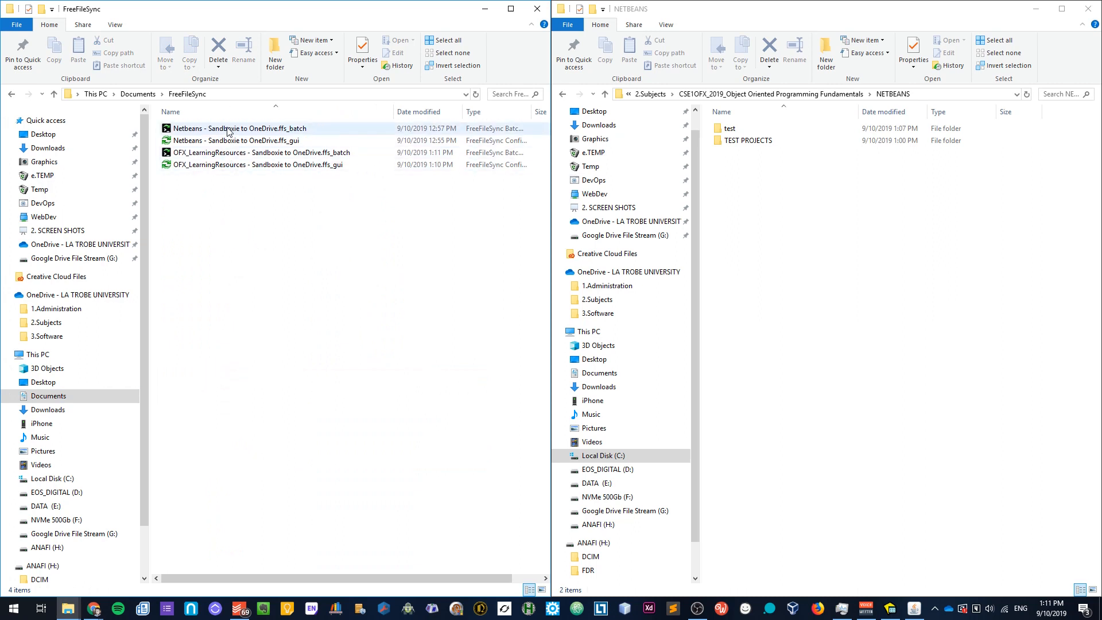
click(260, 153)
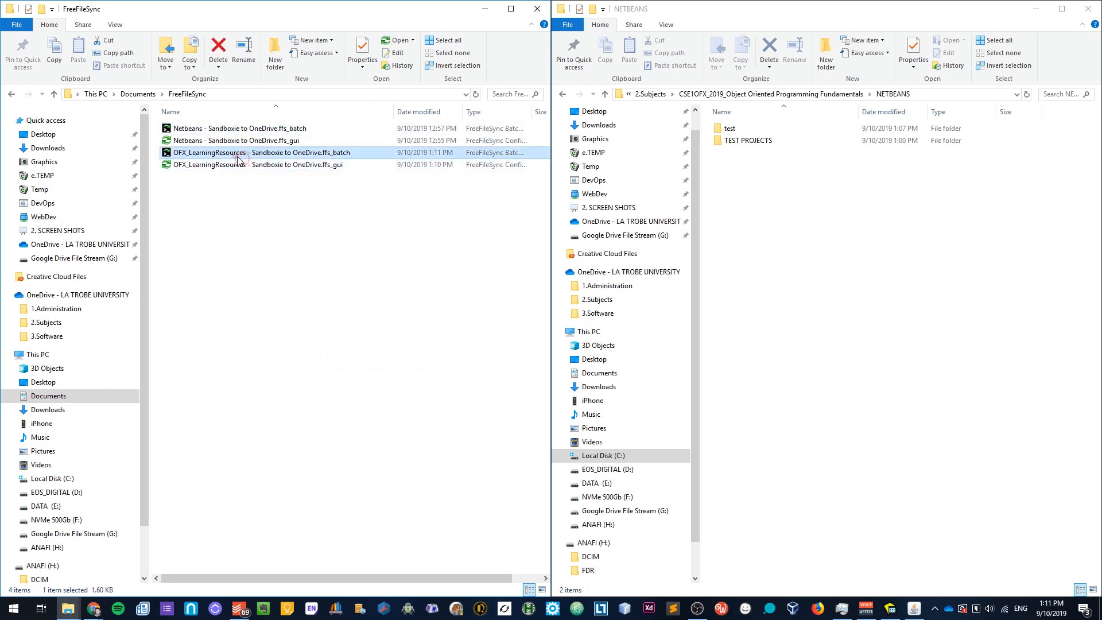
mouse_move(253, 164)
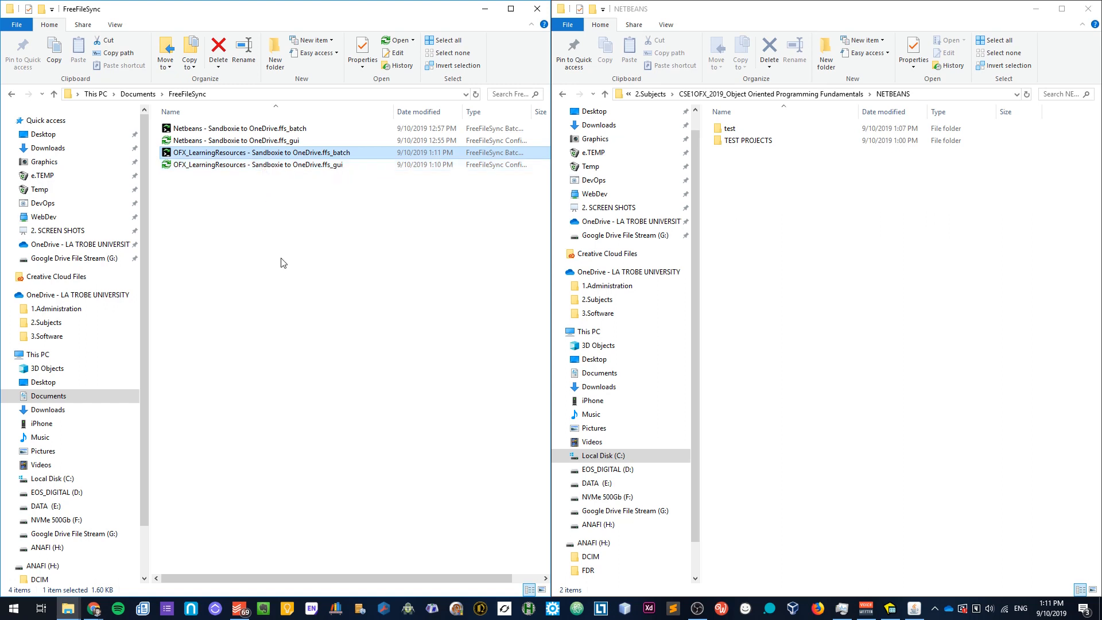
mouse_move(288, 254)
text(real)
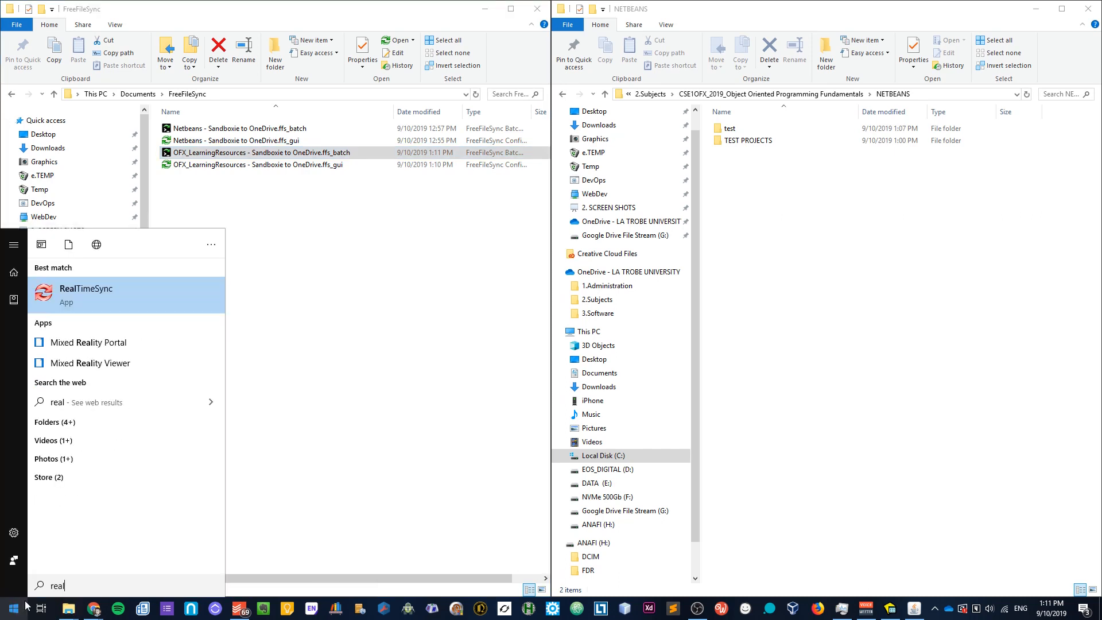
Step: Load the OFX_LearningResources batch into RealTimeSync, then close it without saving settings
click(85, 294)
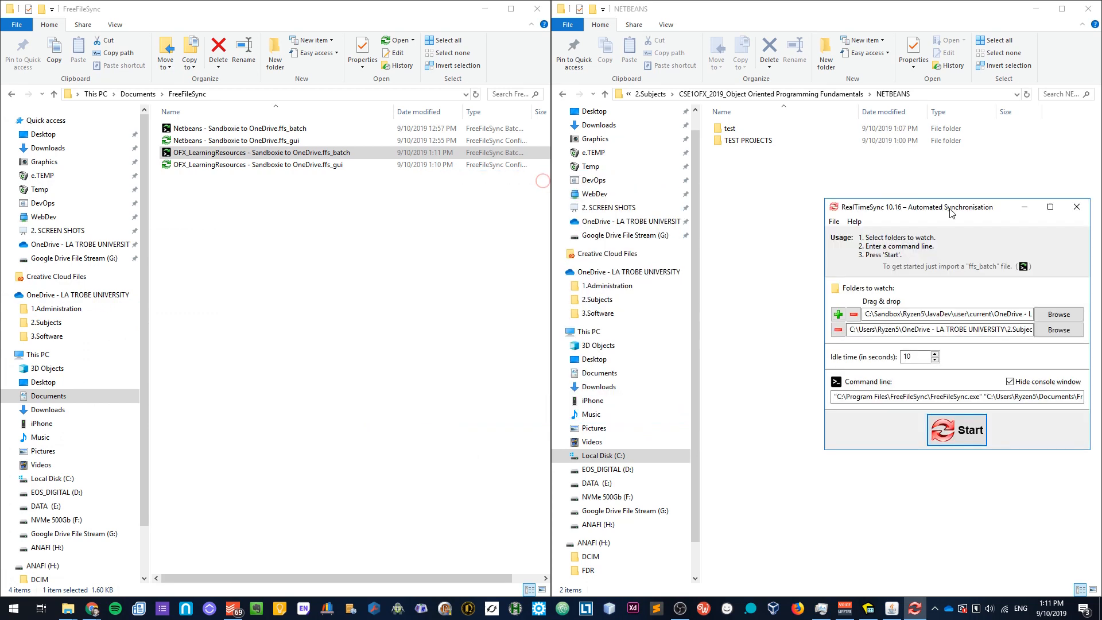
mouse_move(972, 257)
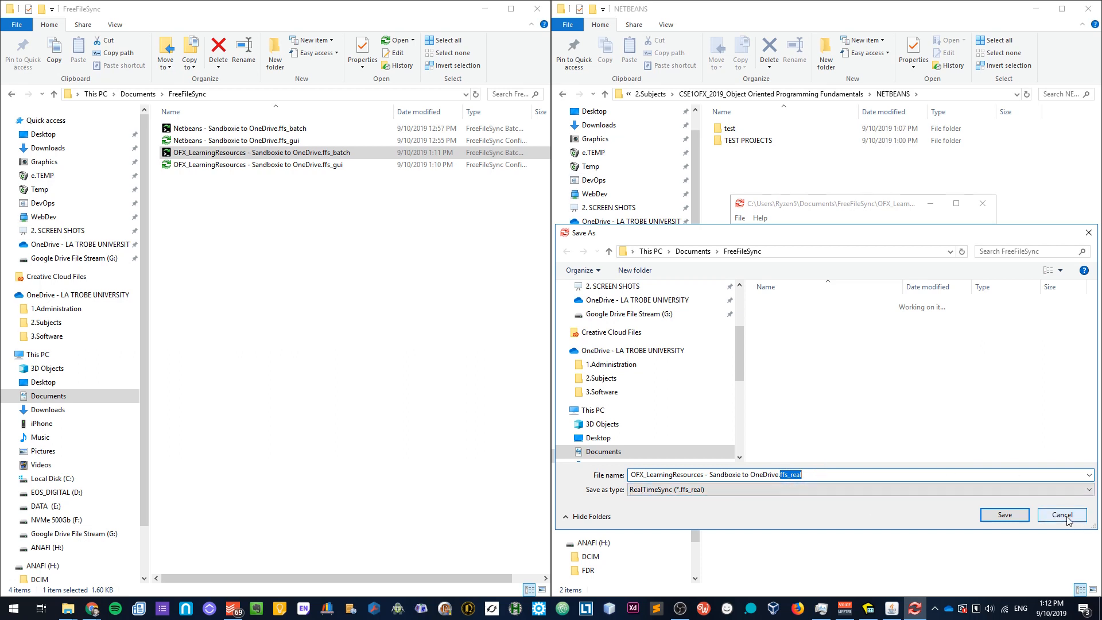
click(1061, 514)
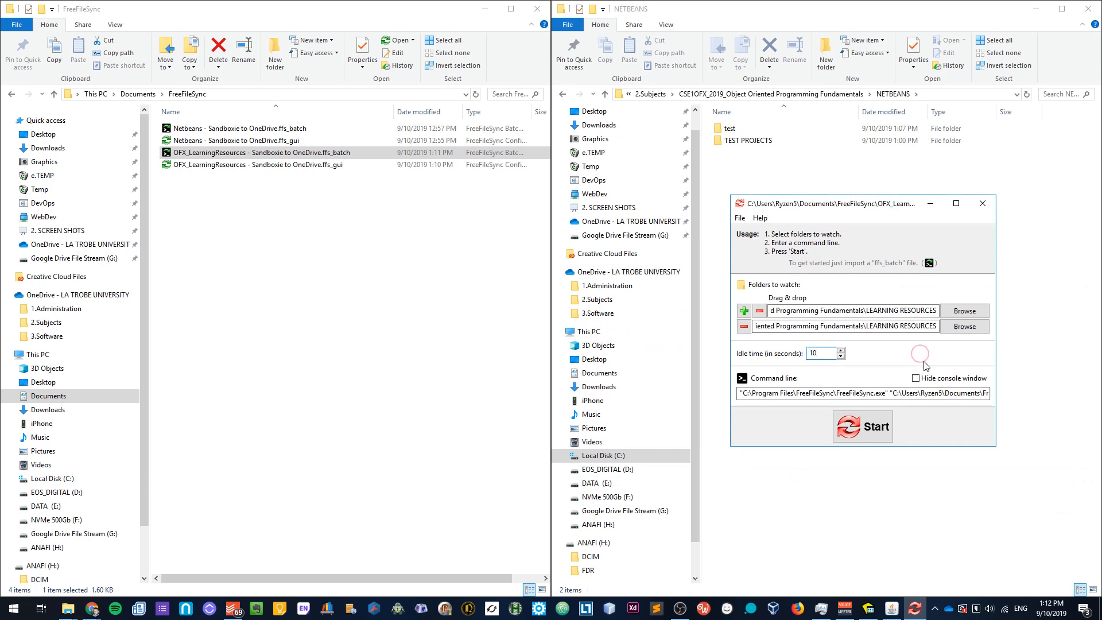
click(820, 353)
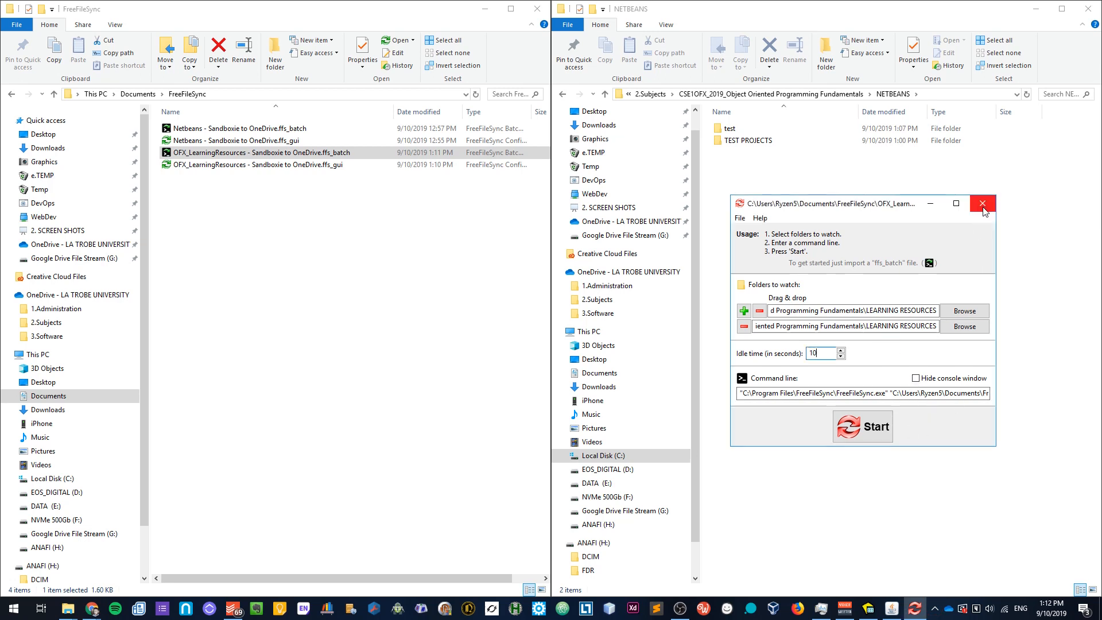
click(983, 203)
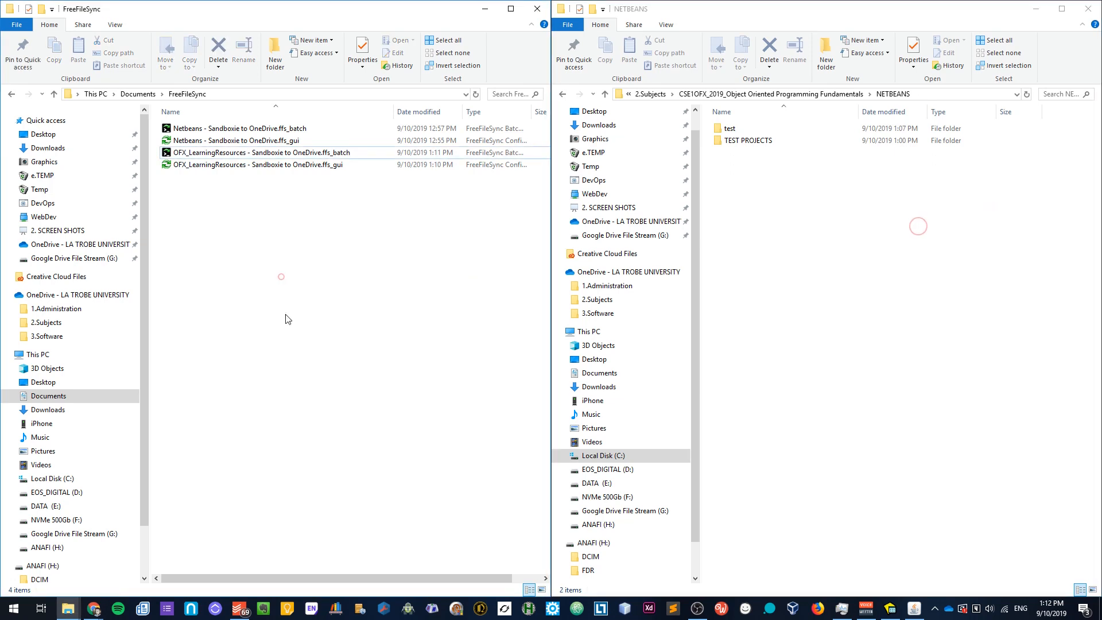
click(12, 608)
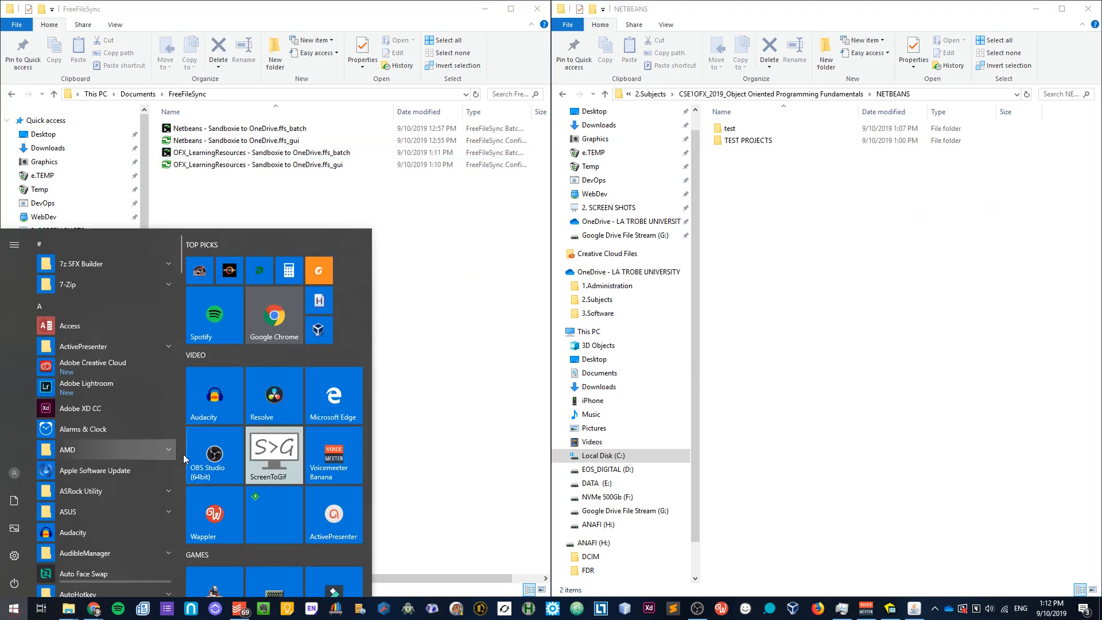
click(363, 408)
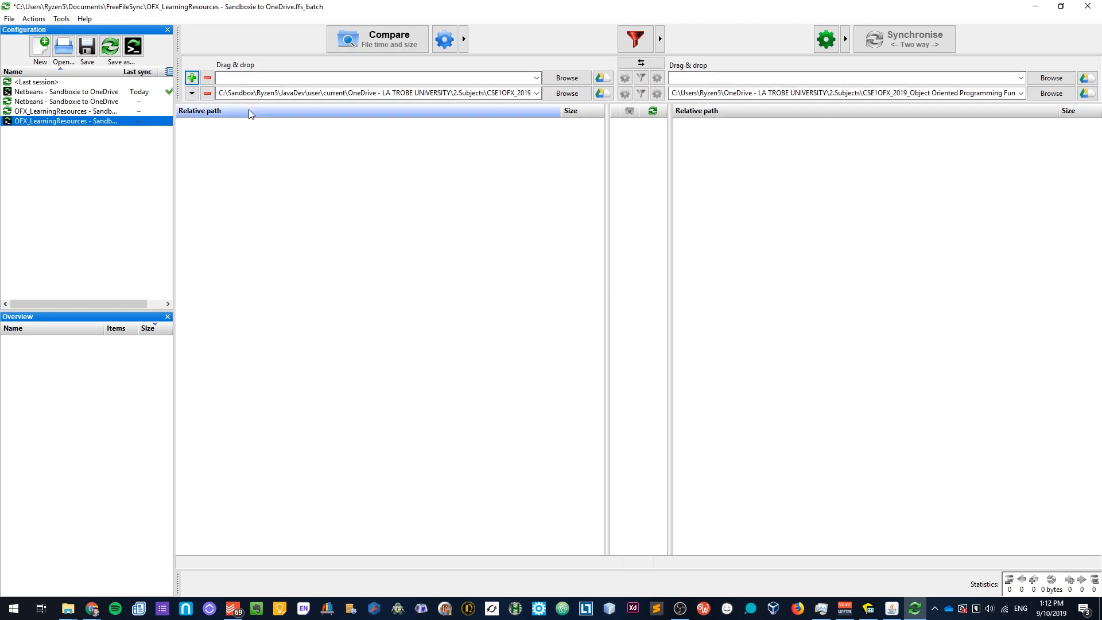
click(191, 78)
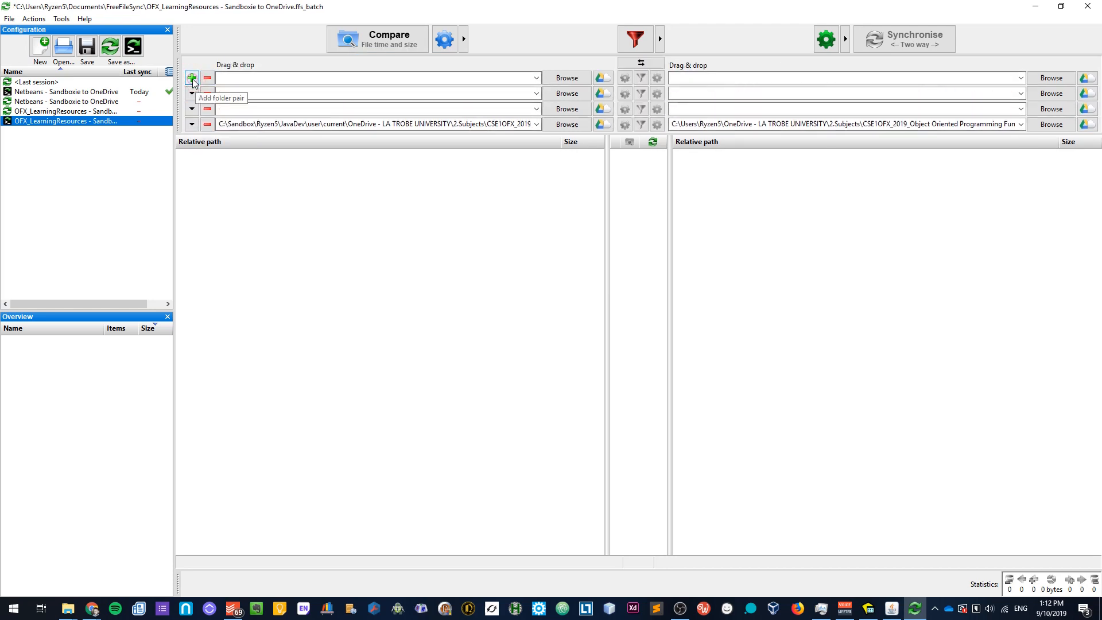
click(191, 77)
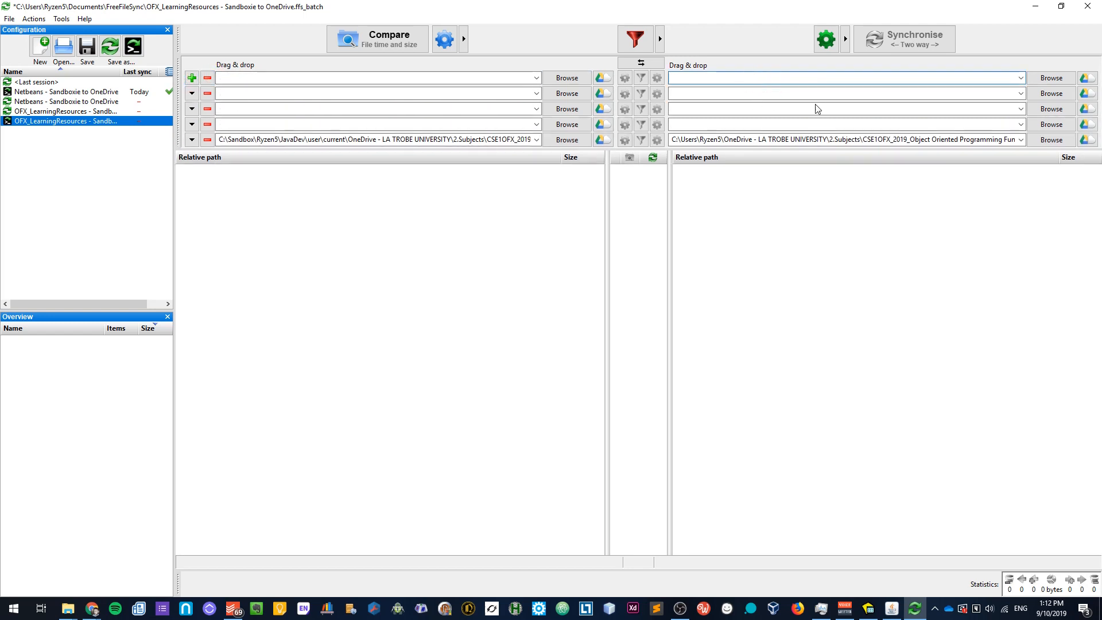
click(844, 108)
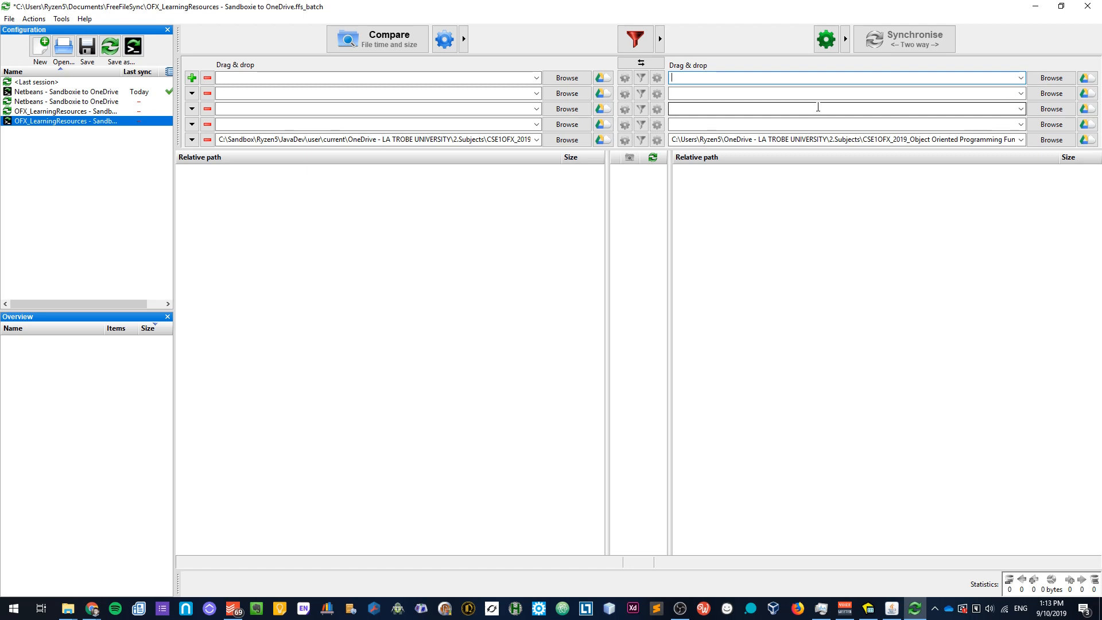
click(1085, 6)
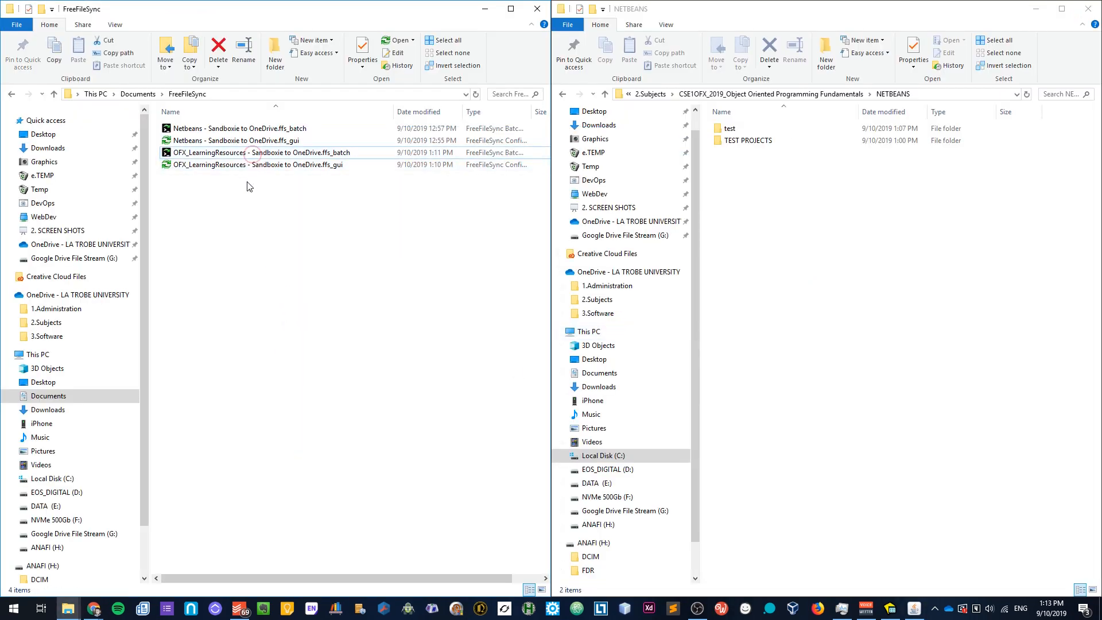
Step: Browse the left Explorer window to OneDrive's LEARNING RESOURCES Software folder
click(537, 9)
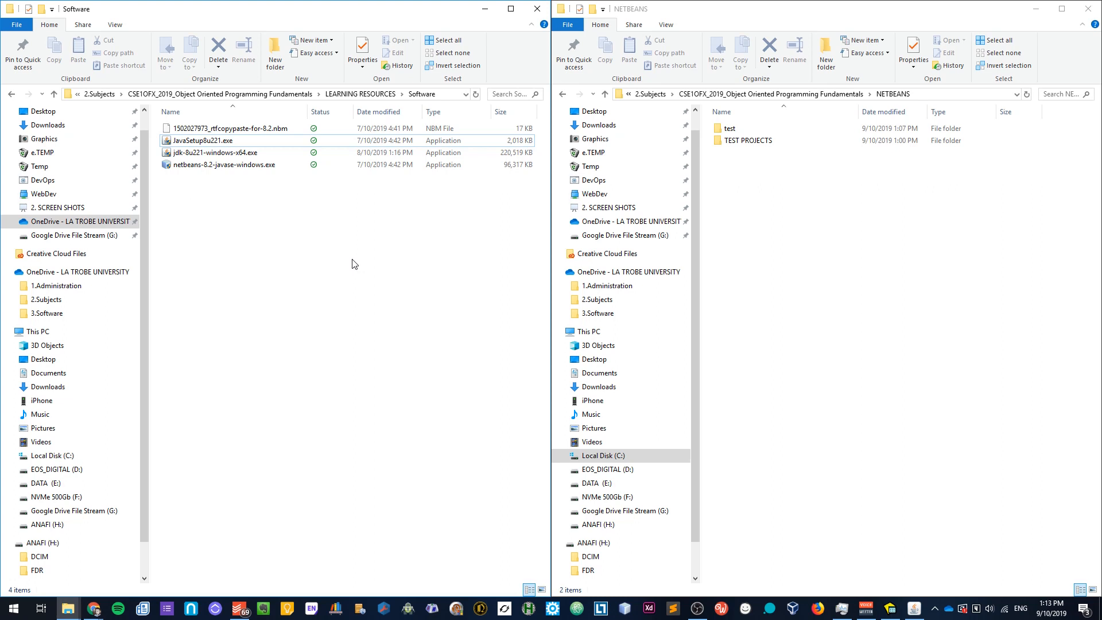
mouse_move(436, 274)
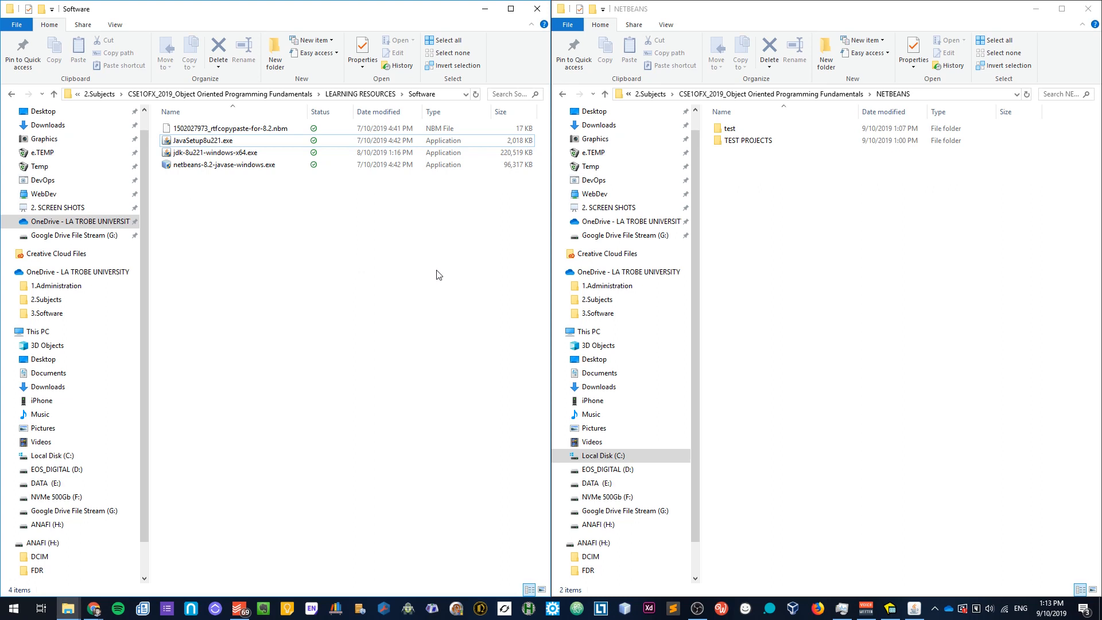